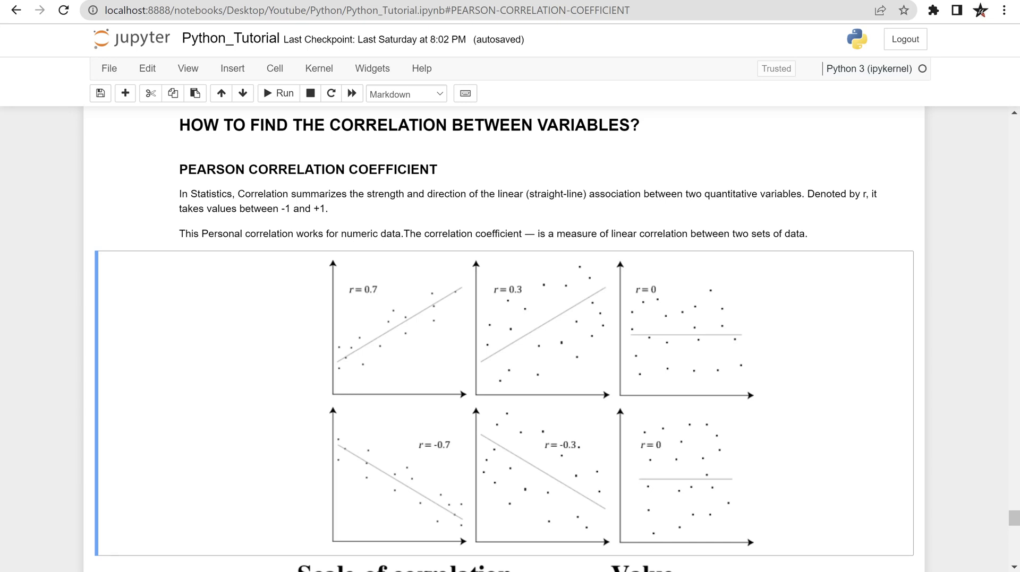
mouse_move(545, 405)
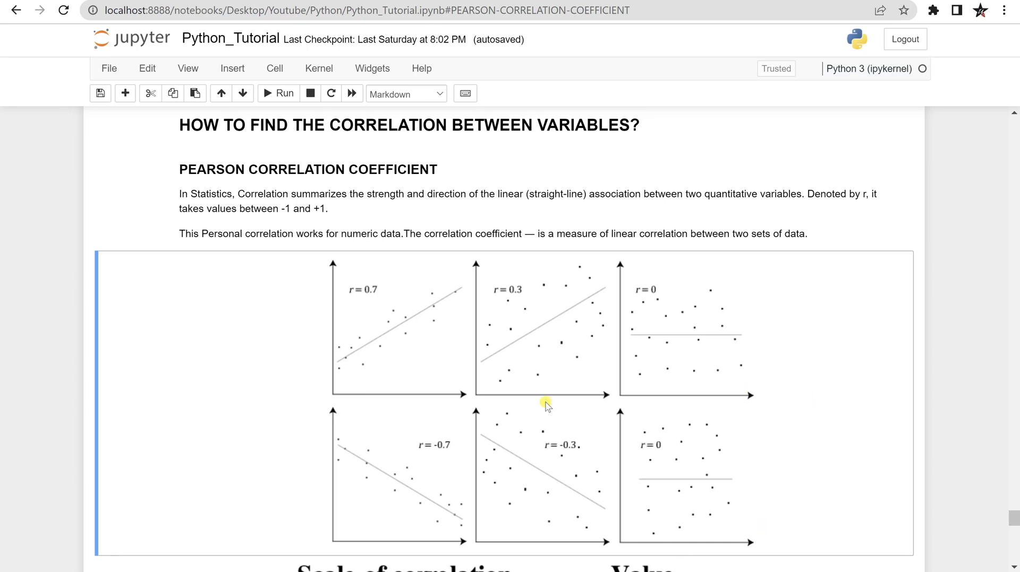
mouse_move(428, 414)
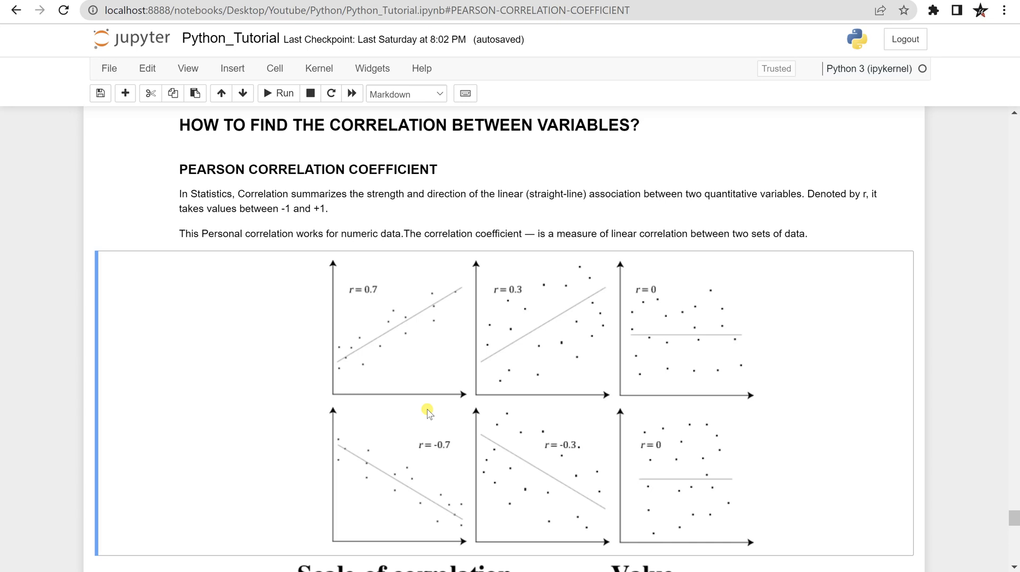
mouse_move(343, 374)
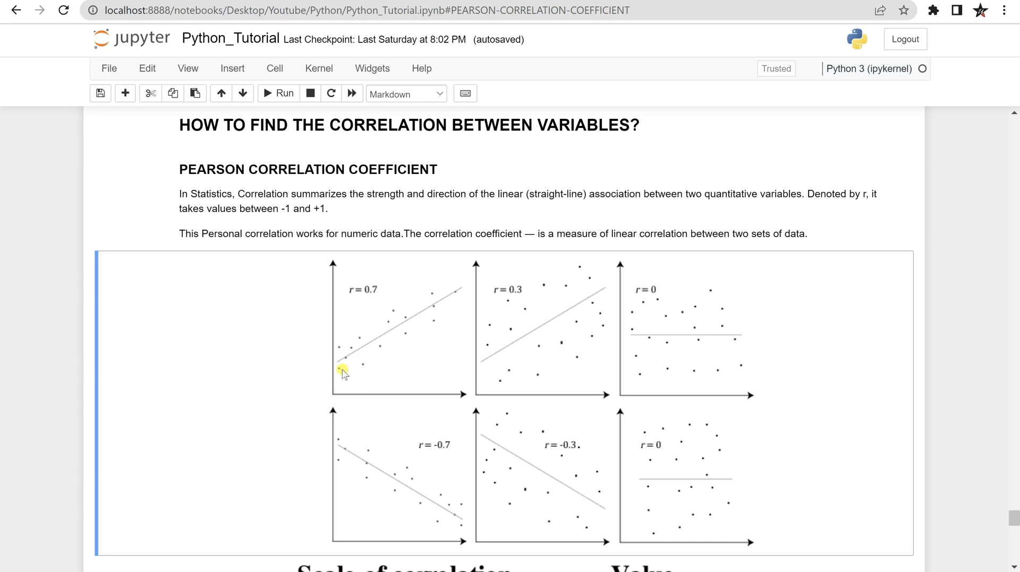
Scroll down to the 'Scale of correlation coefficient' table of ranges.
scroll(down, 3)
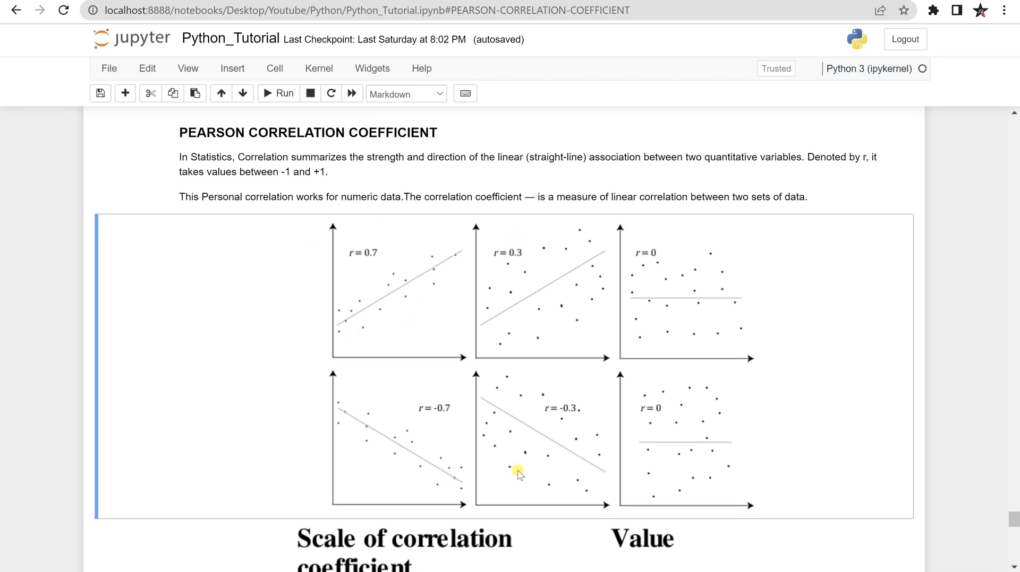
mouse_move(436, 439)
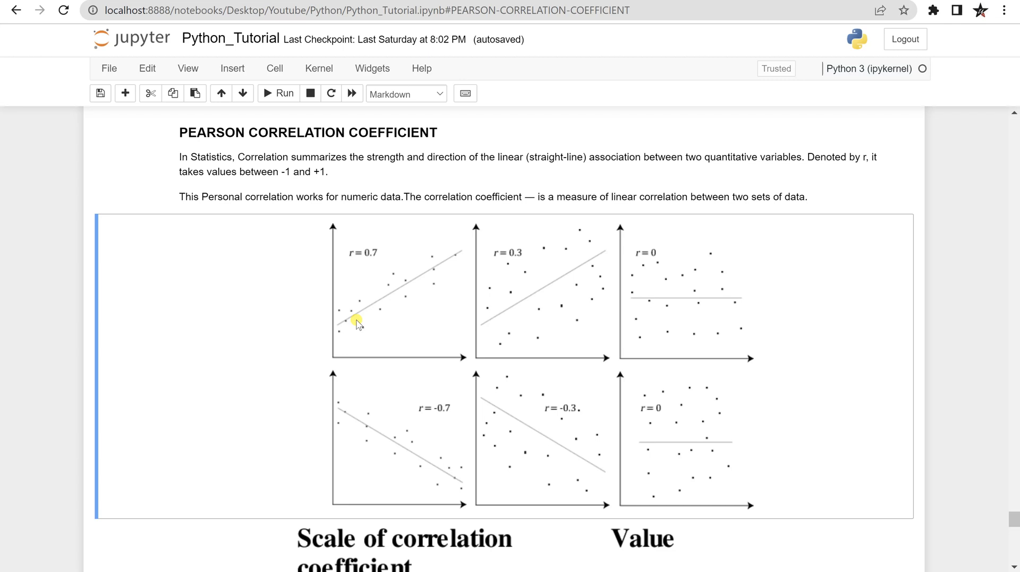
mouse_move(407, 290)
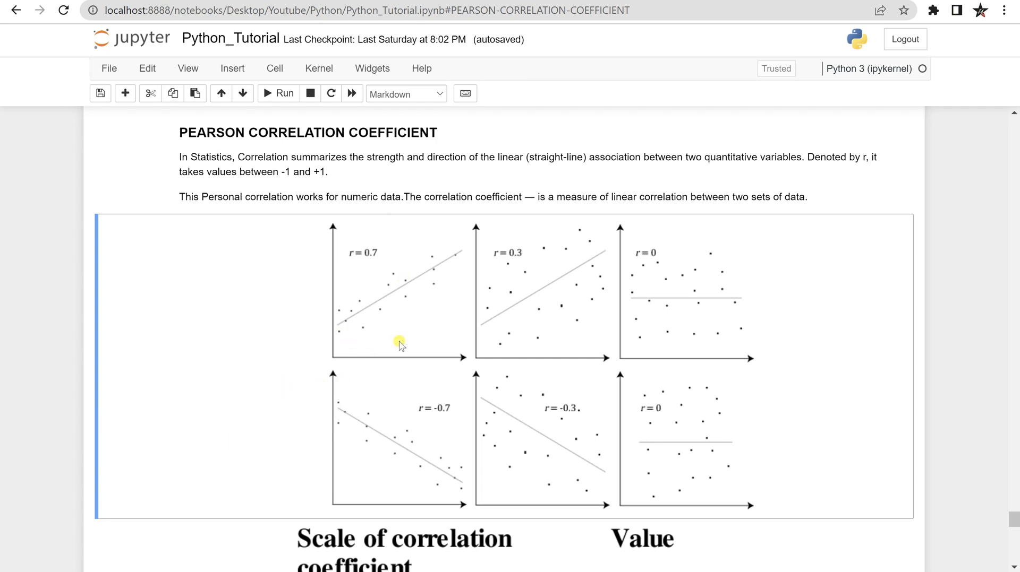
mouse_move(419, 294)
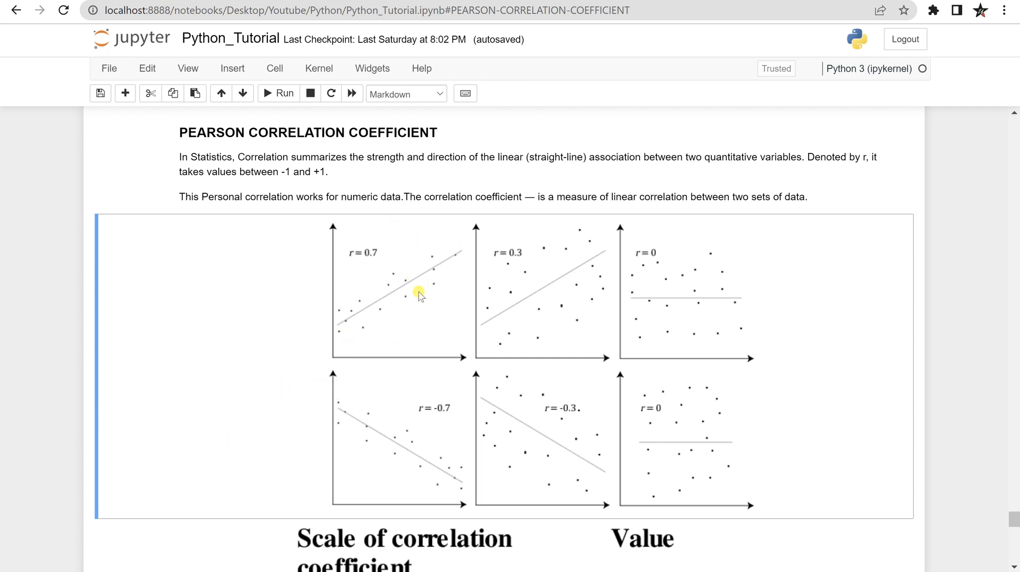
mouse_move(327, 286)
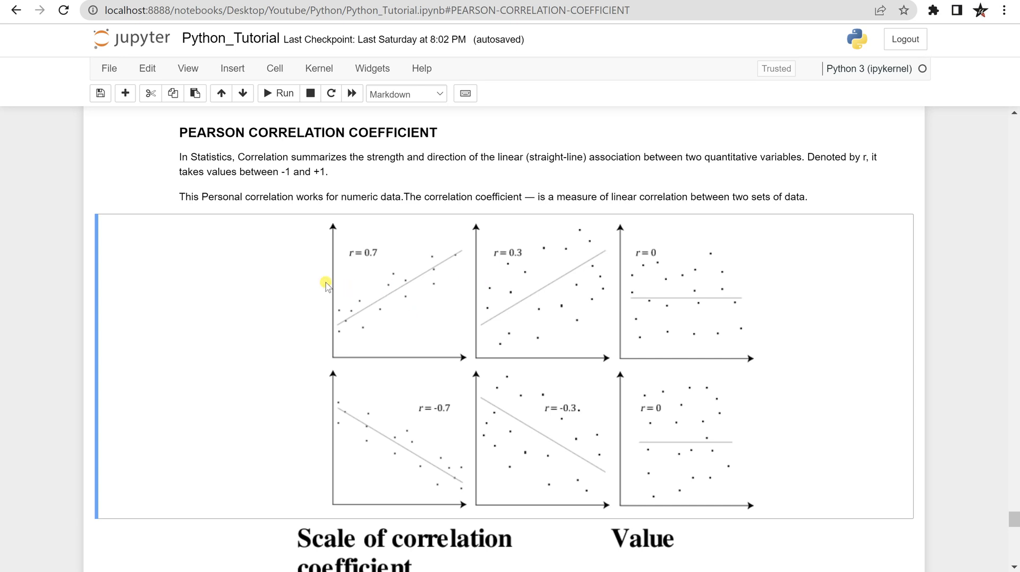
mouse_move(369, 330)
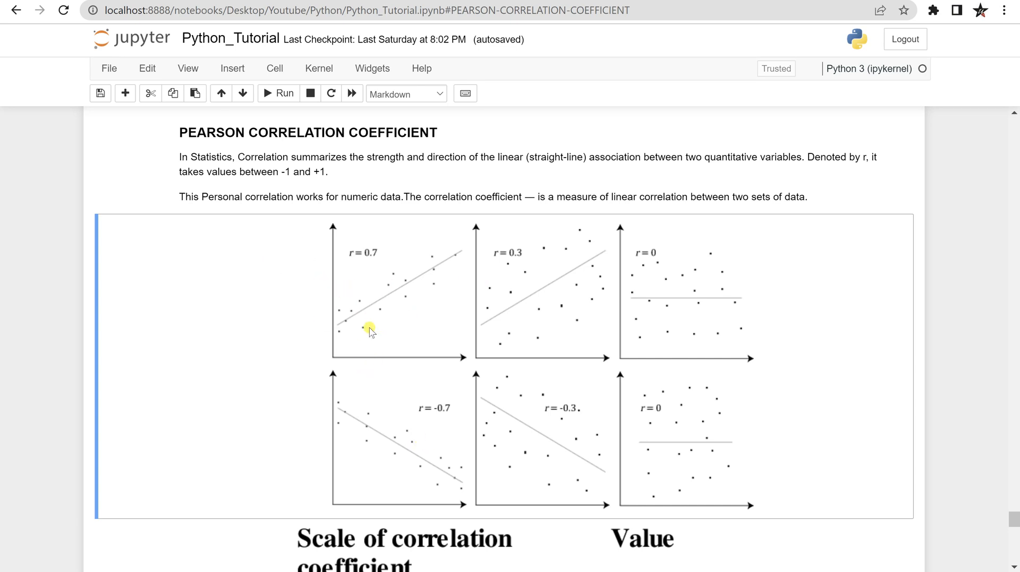
mouse_move(497, 324)
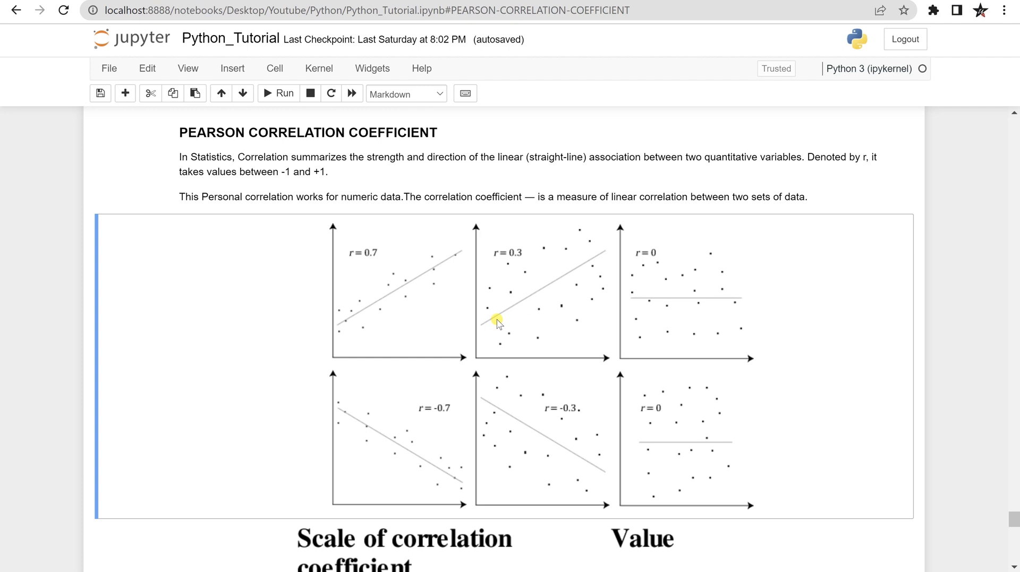
mouse_move(653, 226)
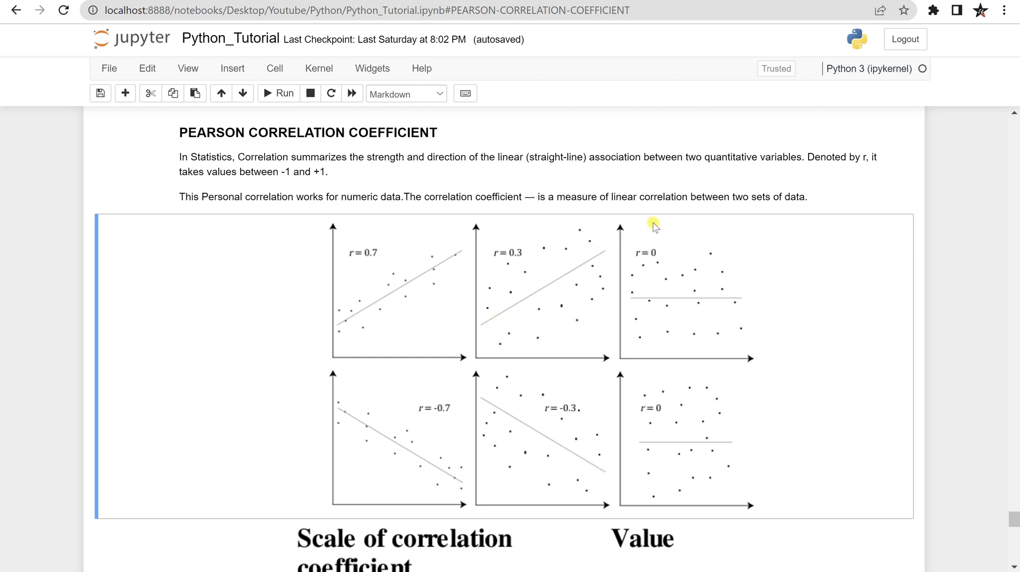
mouse_move(561, 343)
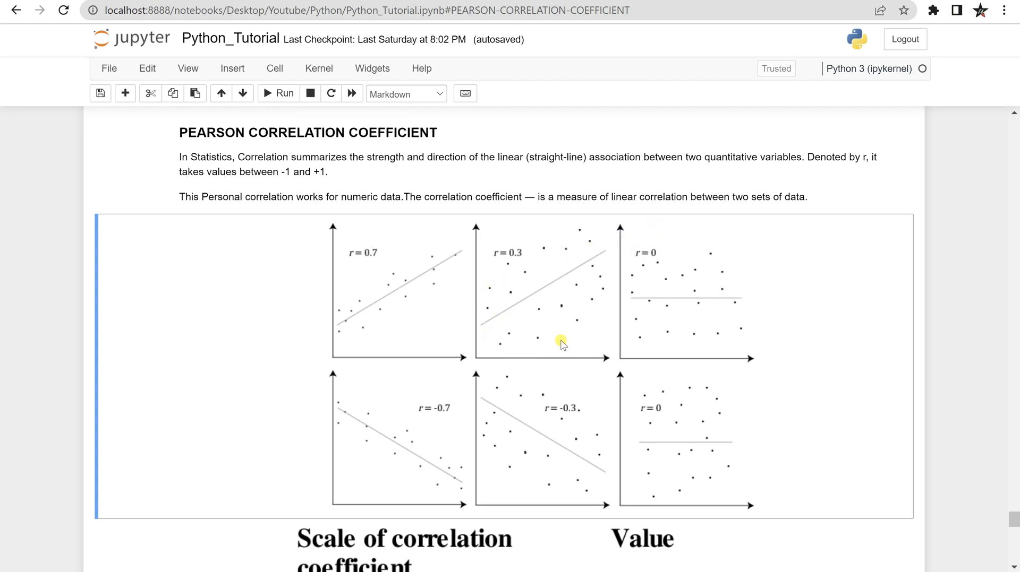
mouse_move(507, 310)
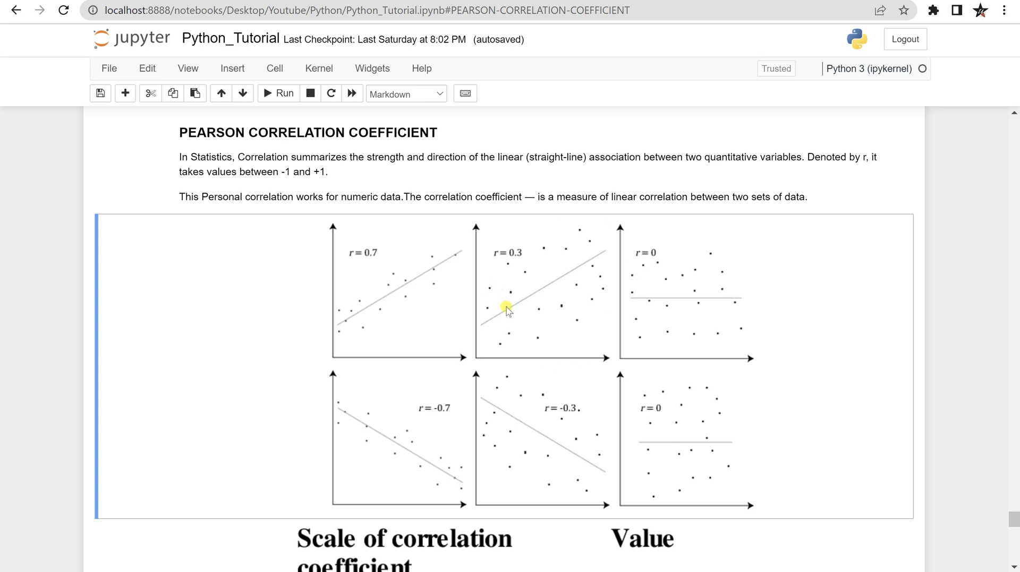
mouse_move(532, 355)
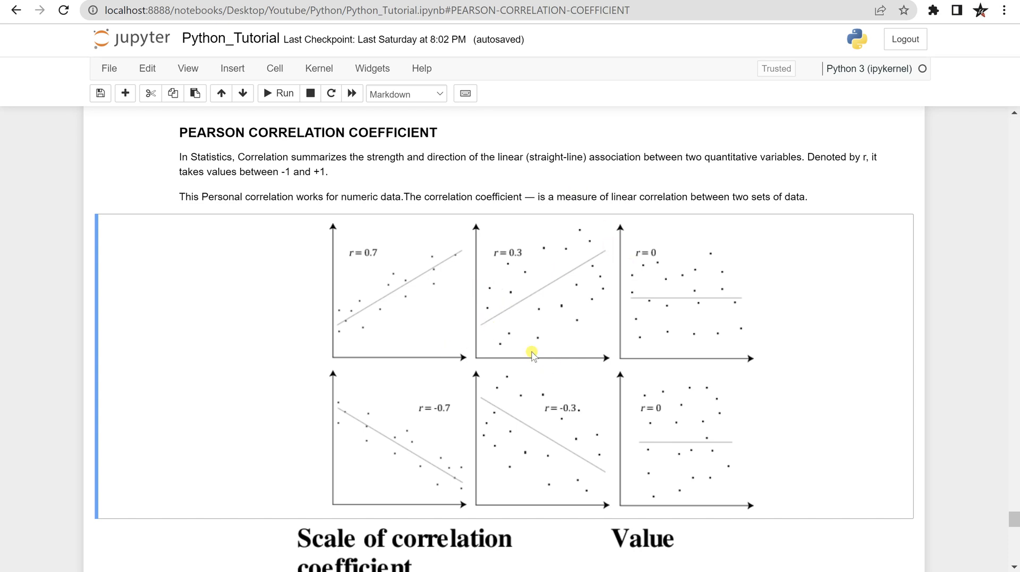
mouse_move(586, 239)
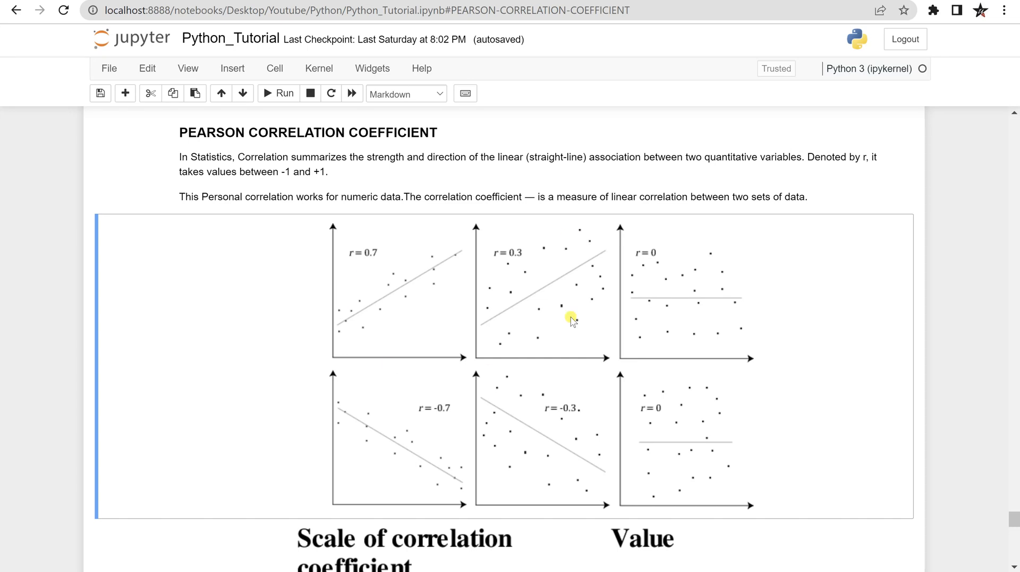
mouse_move(503, 361)
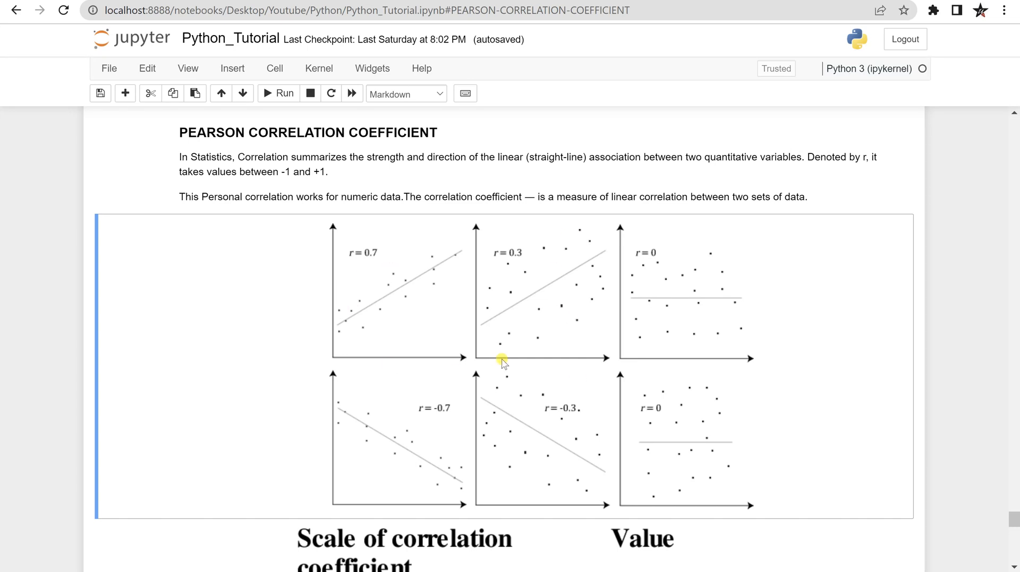
mouse_move(384, 429)
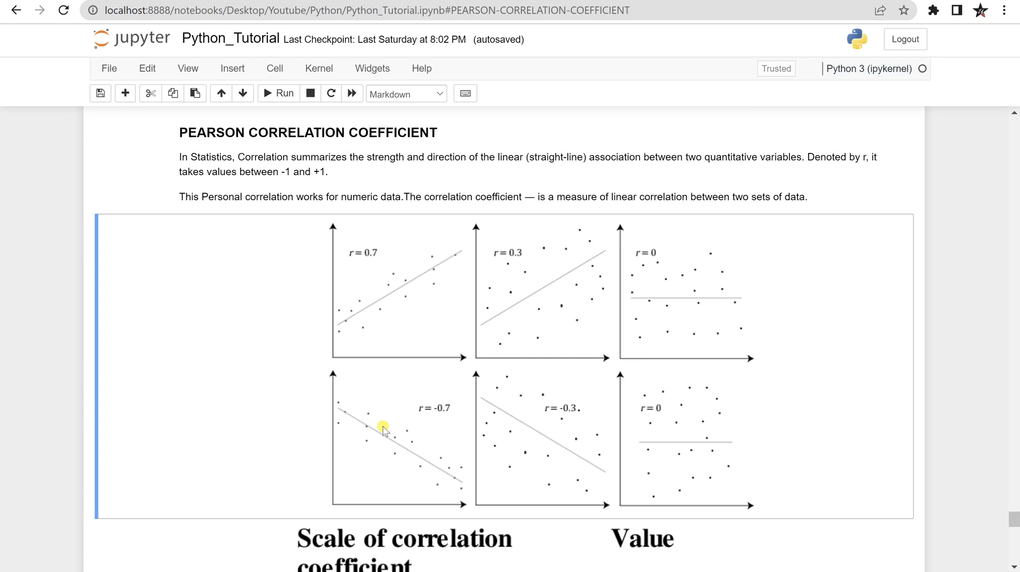
mouse_move(365, 414)
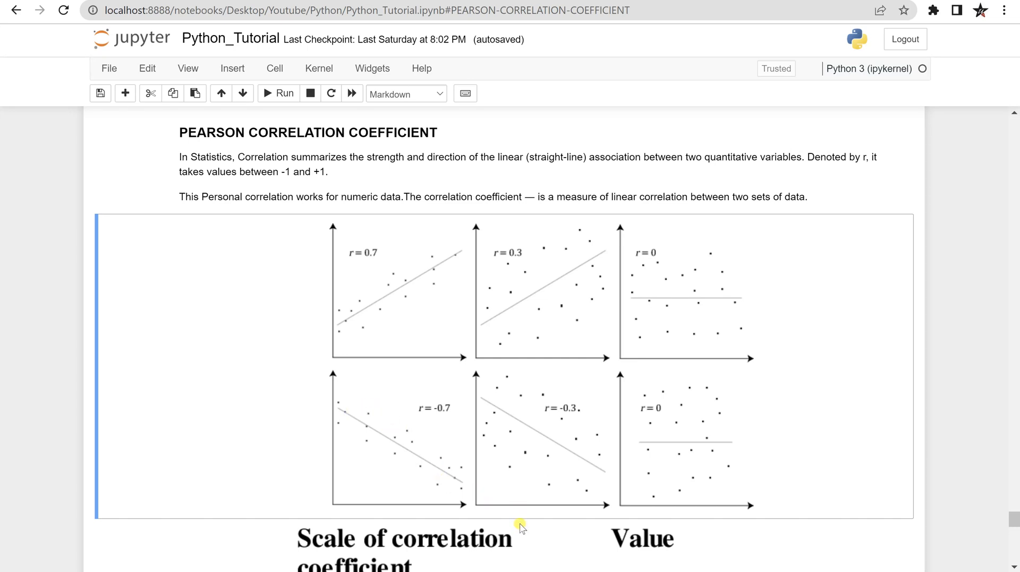
mouse_move(475, 498)
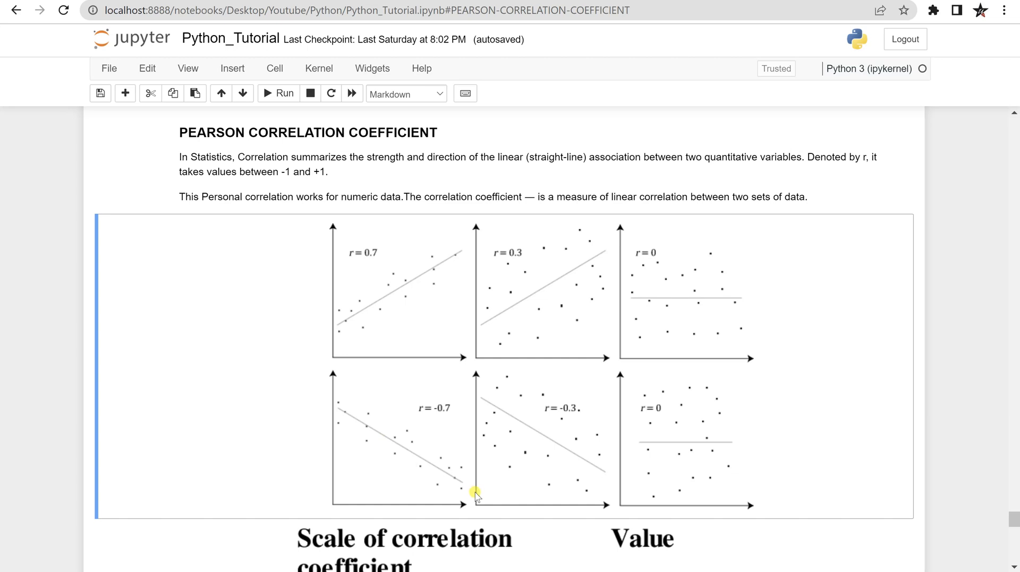
mouse_move(448, 449)
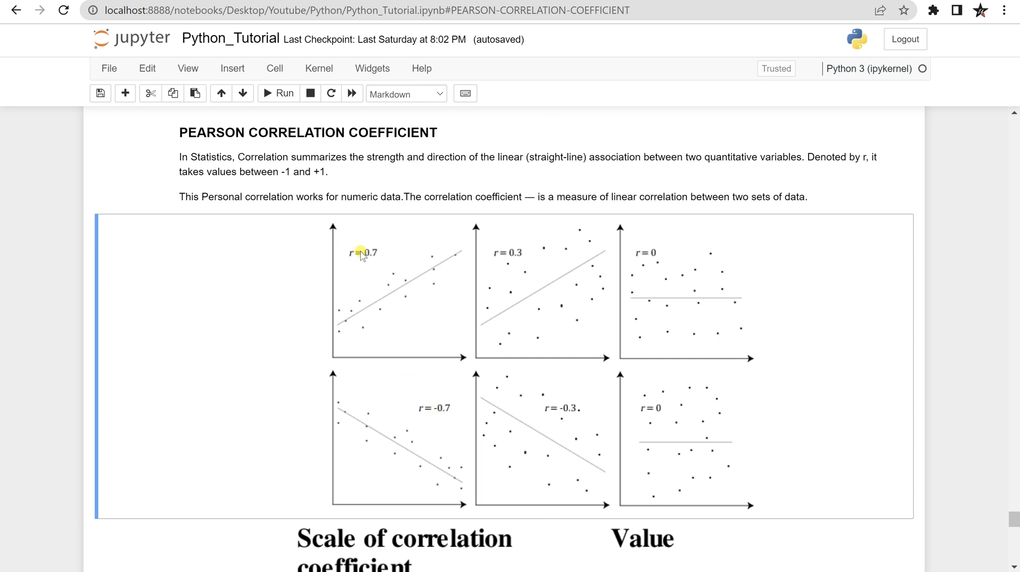
mouse_move(448, 413)
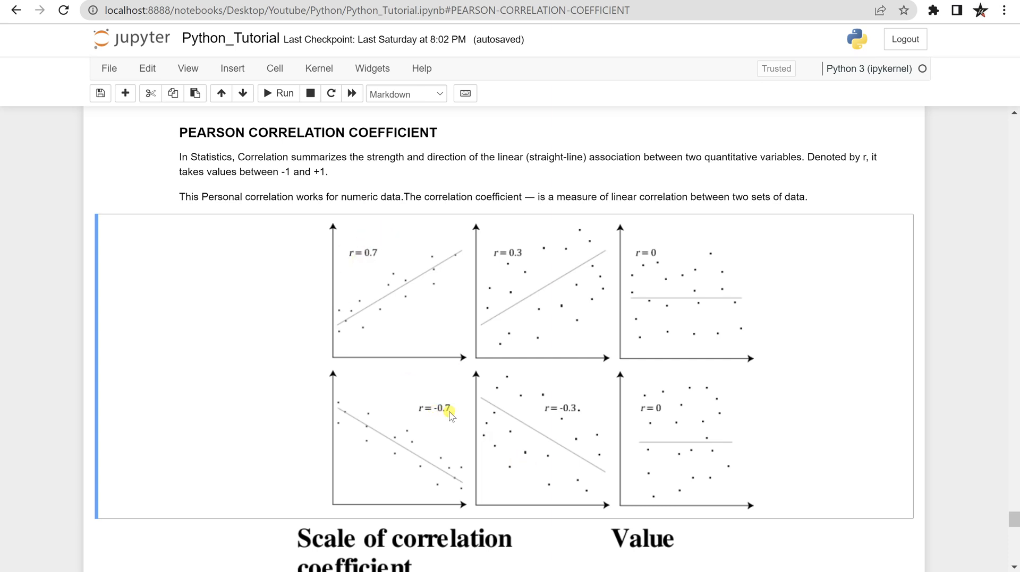
mouse_move(276, 370)
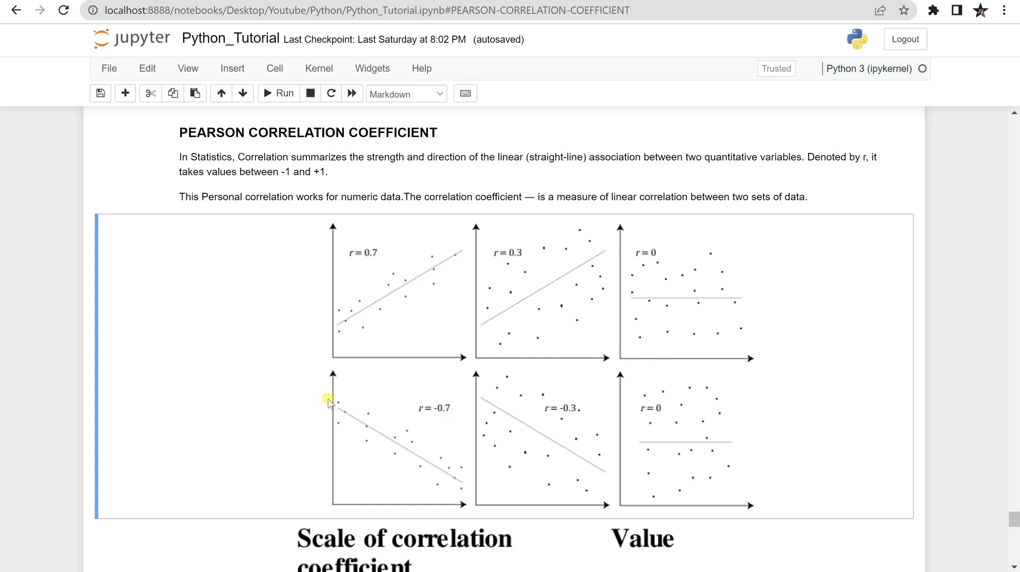
mouse_move(331, 400)
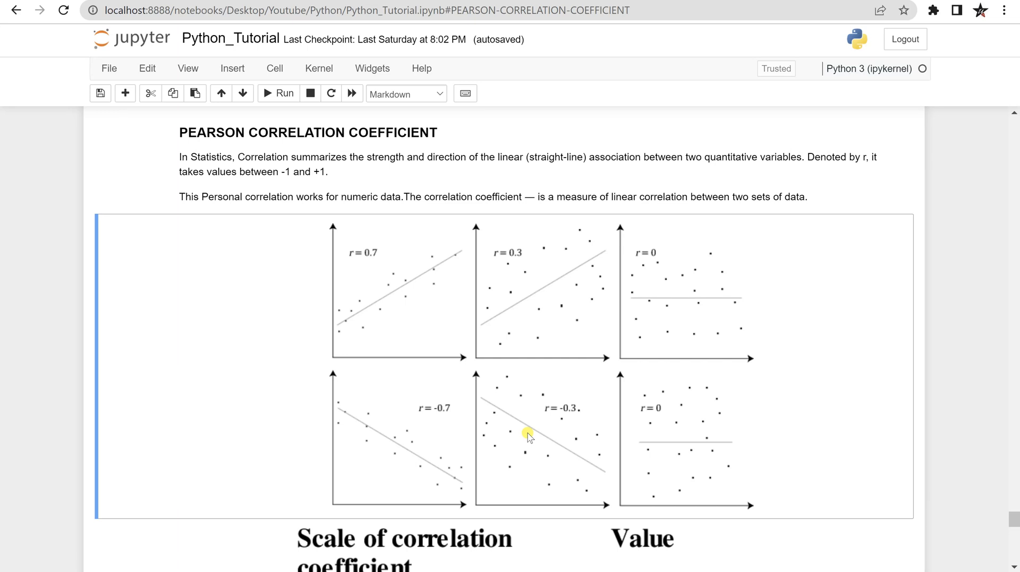
mouse_move(478, 289)
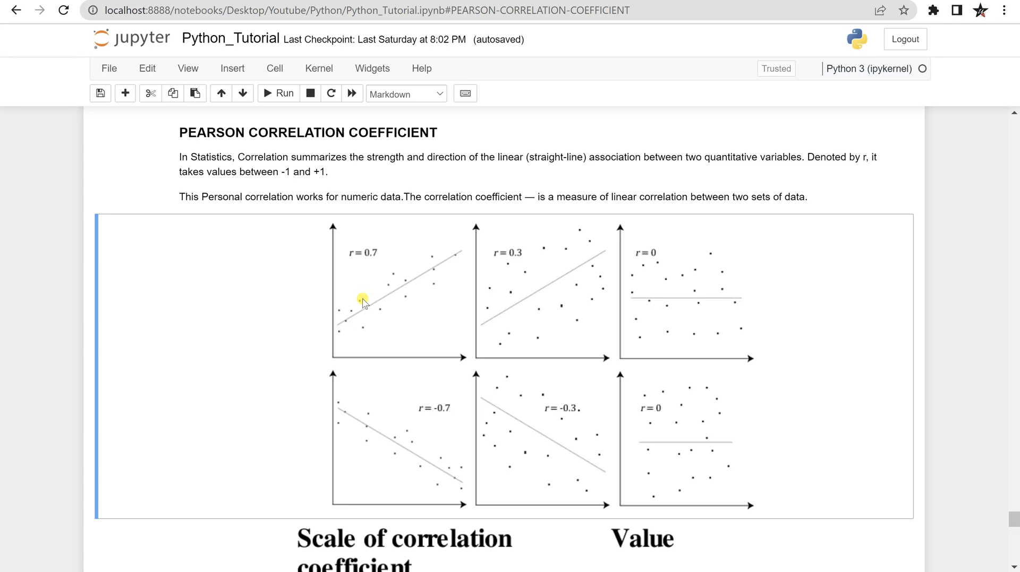
mouse_move(411, 447)
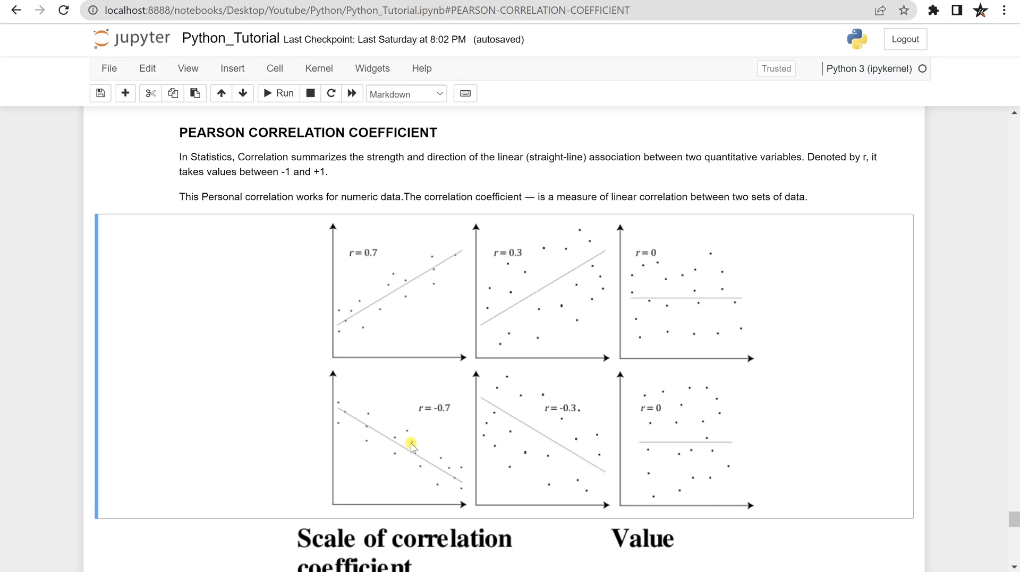
mouse_move(618, 447)
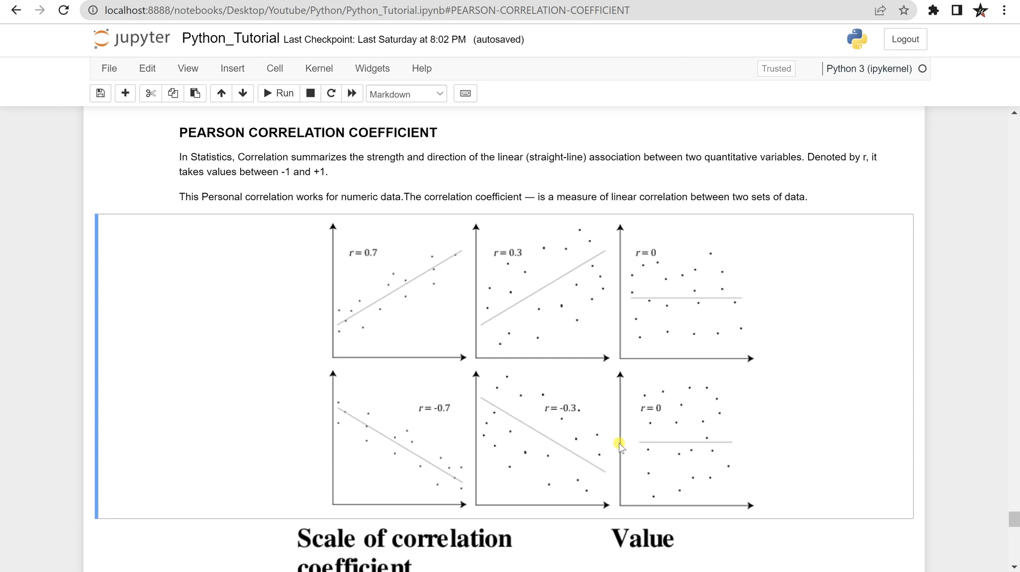
mouse_move(689, 305)
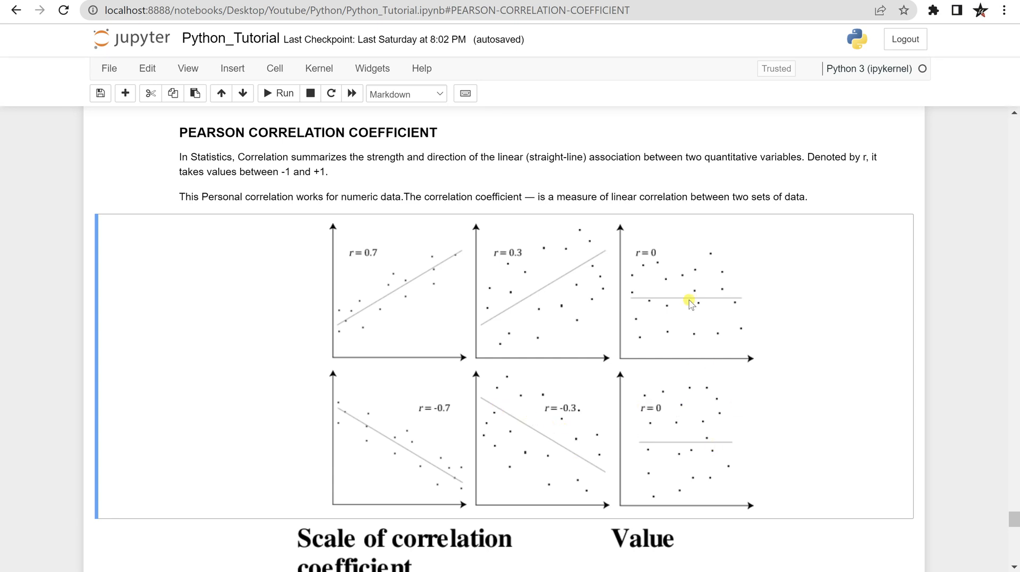
mouse_move(662, 268)
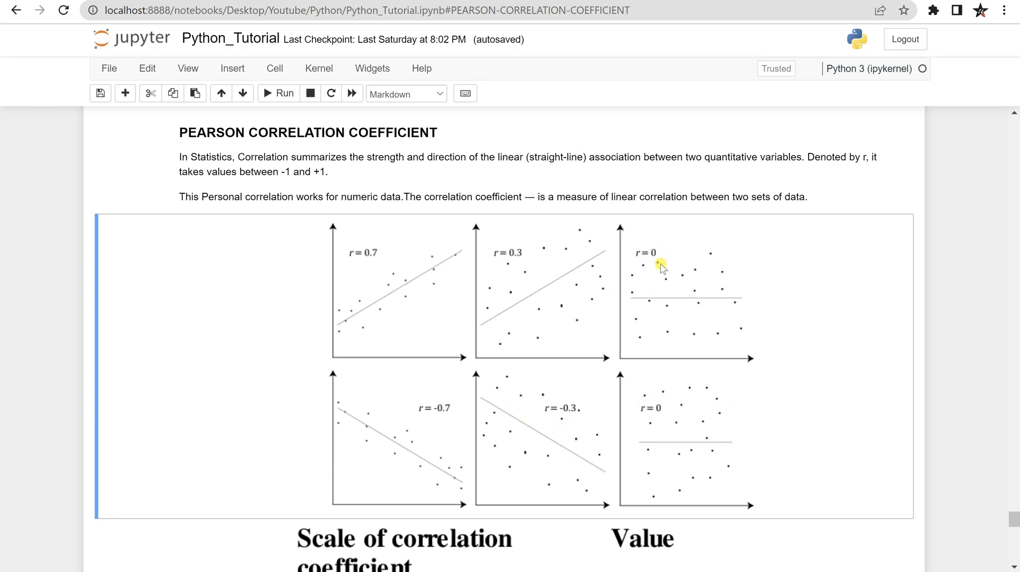
mouse_move(656, 269)
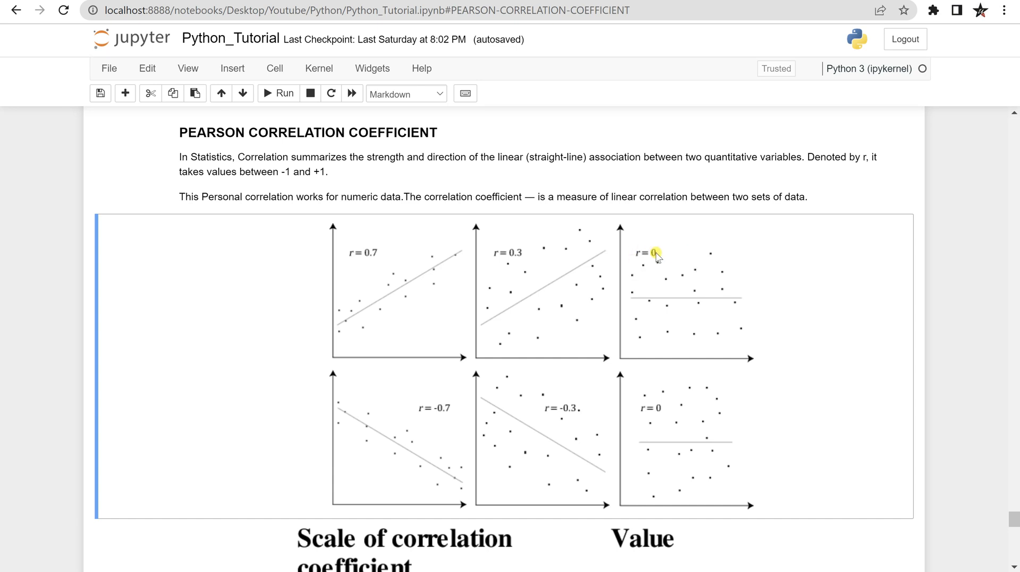
mouse_move(751, 360)
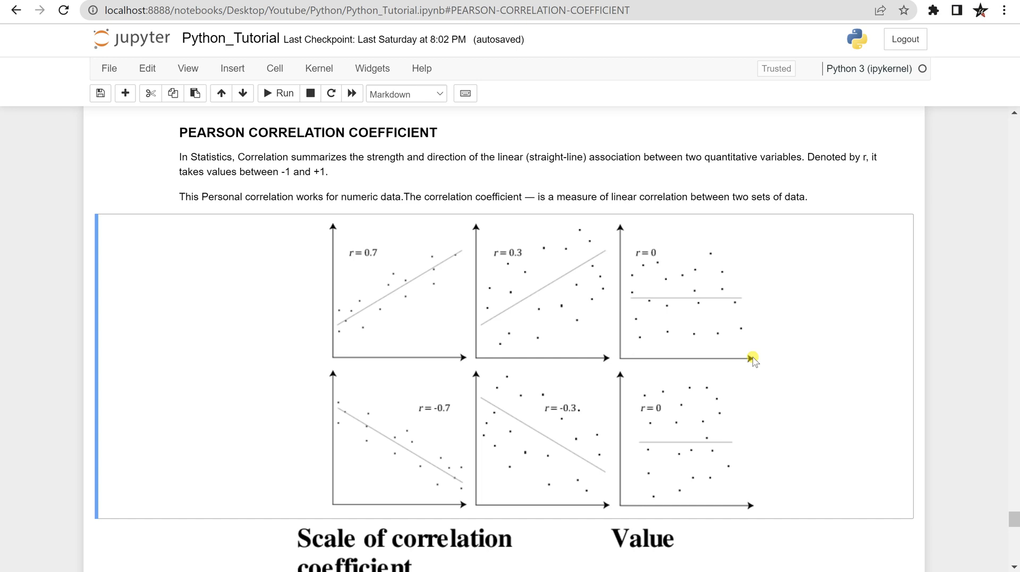
mouse_move(612, 345)
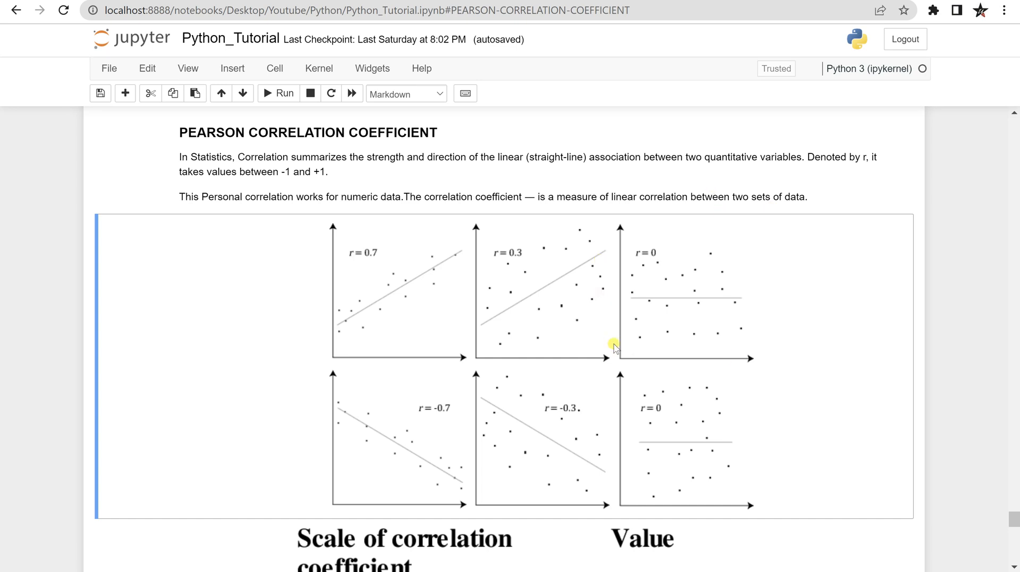
mouse_move(457, 475)
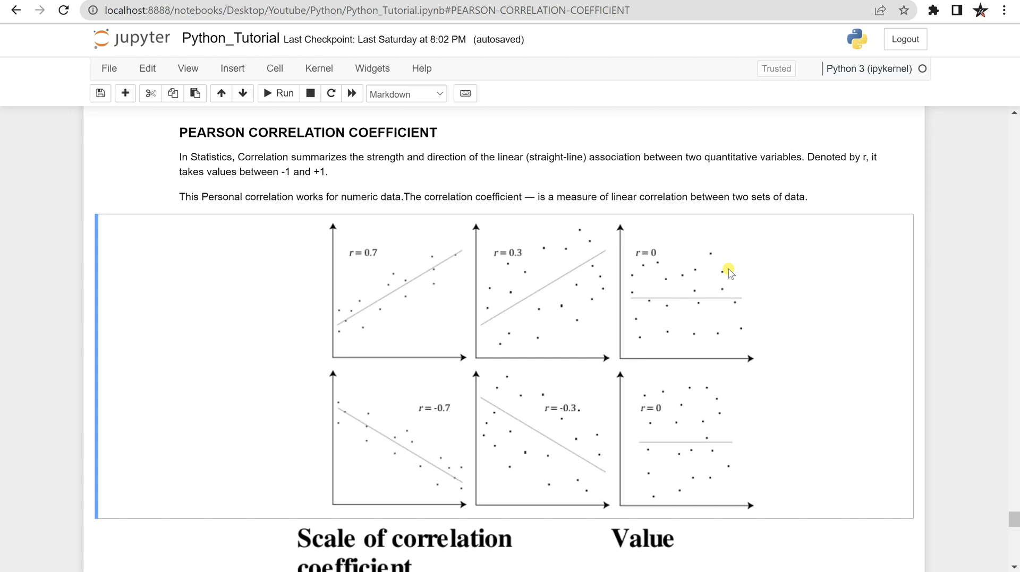
mouse_move(735, 307)
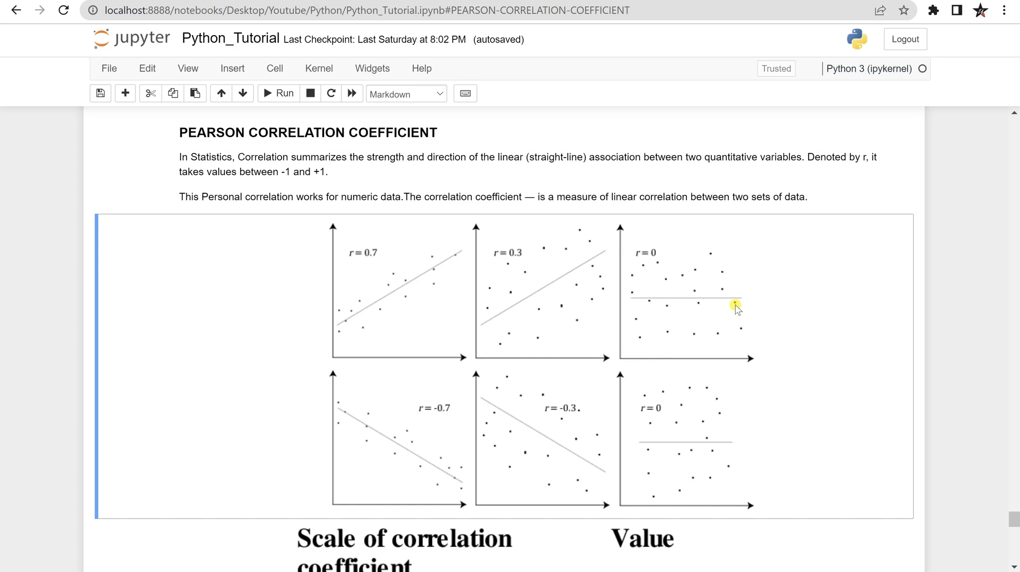
mouse_move(640, 246)
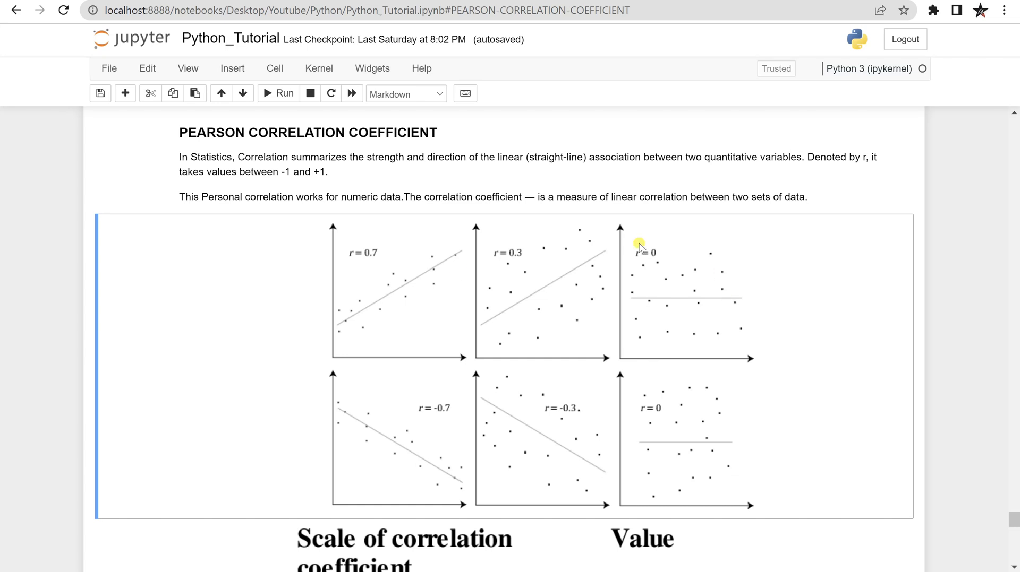
scroll(down, 3)
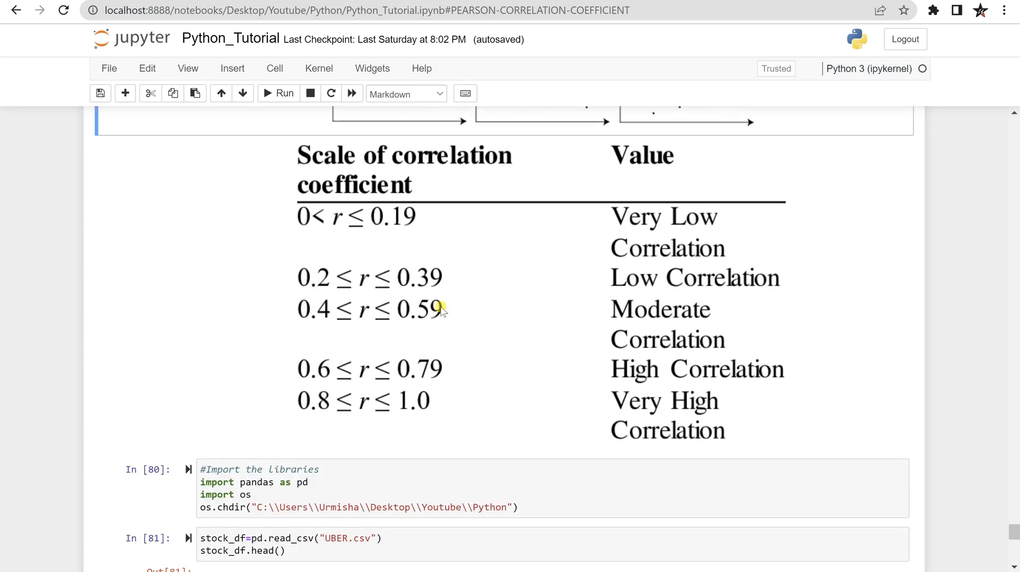
mouse_move(529, 303)
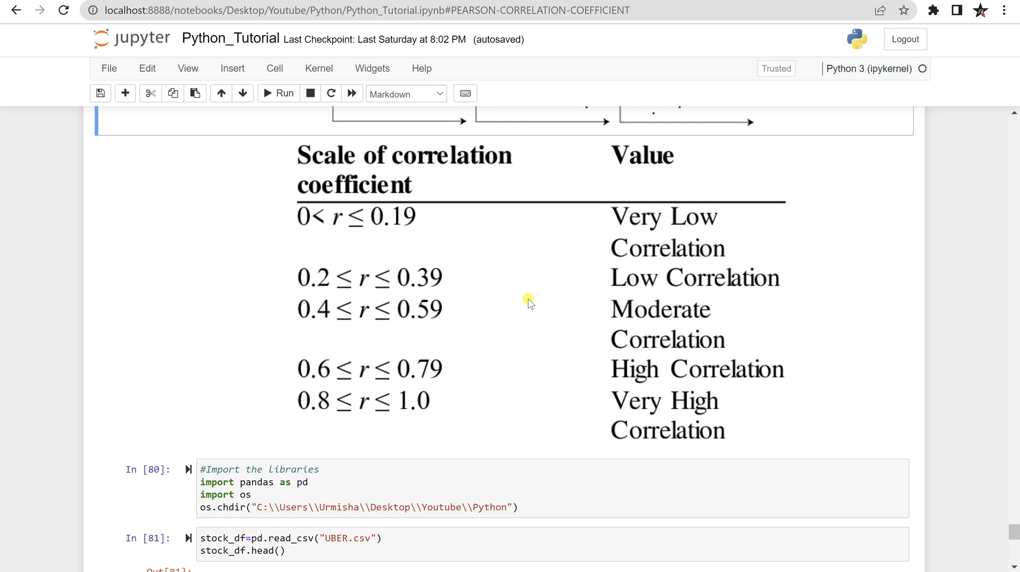
mouse_move(405, 253)
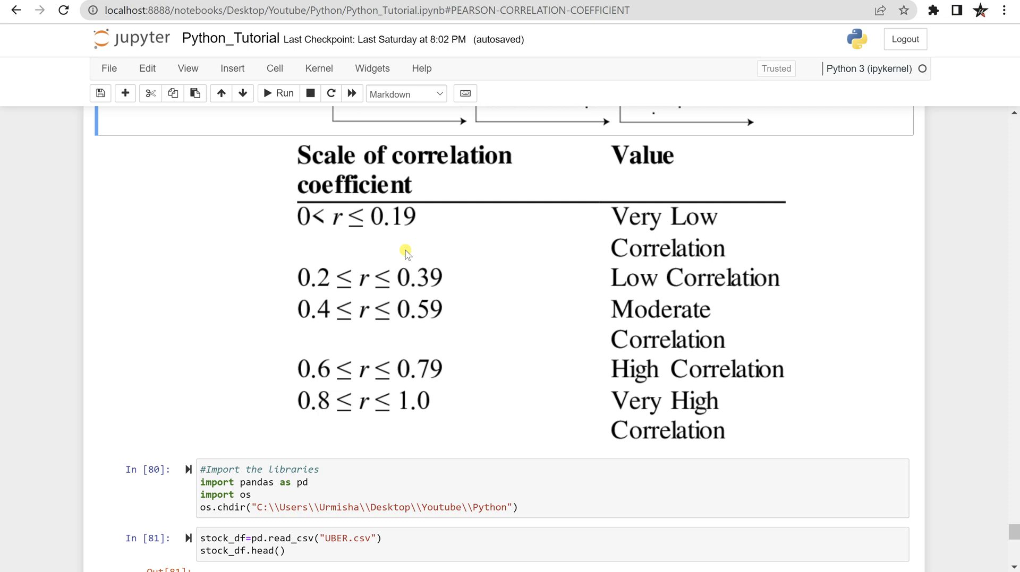
mouse_move(400, 262)
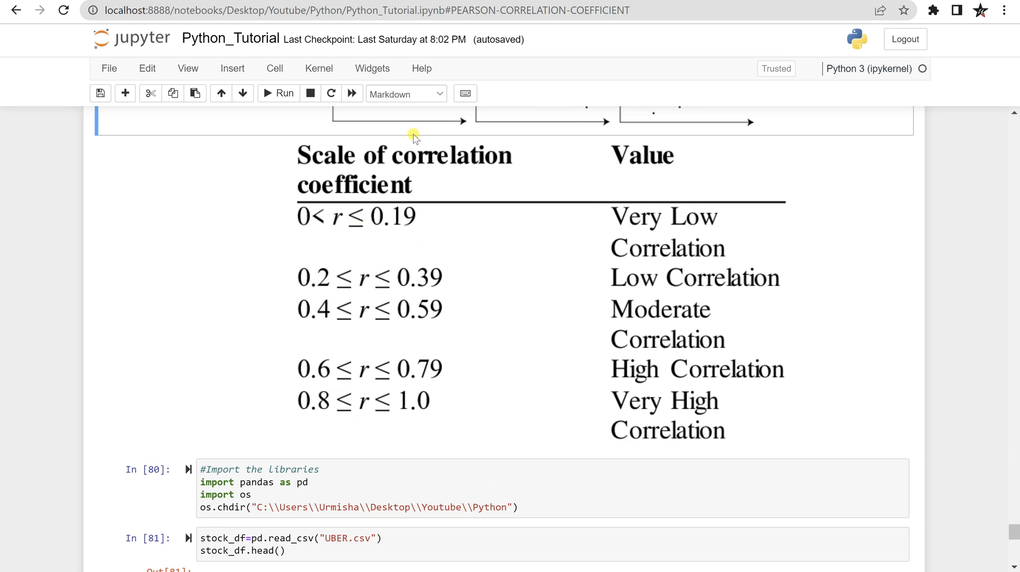
mouse_move(557, 269)
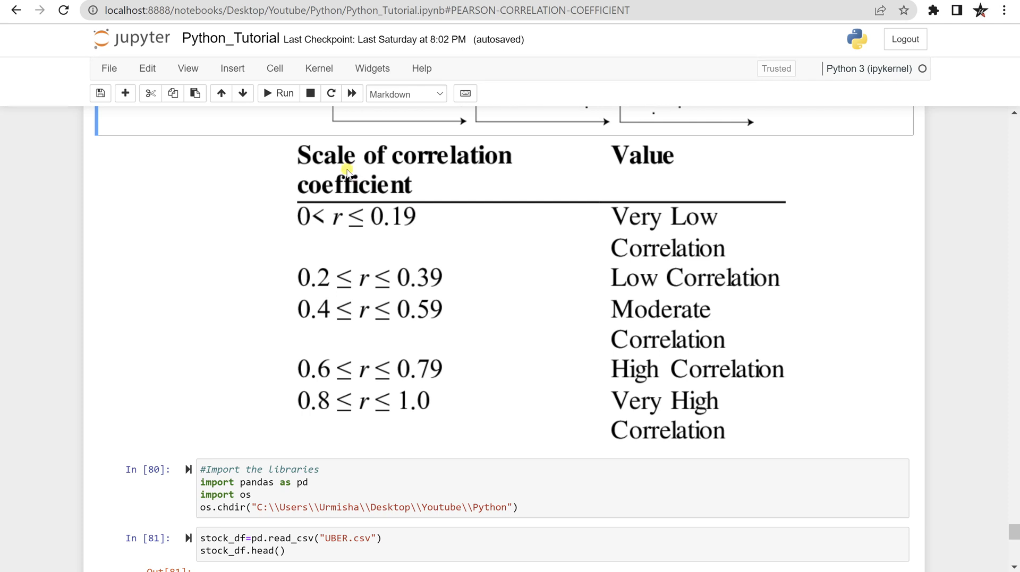
mouse_move(404, 234)
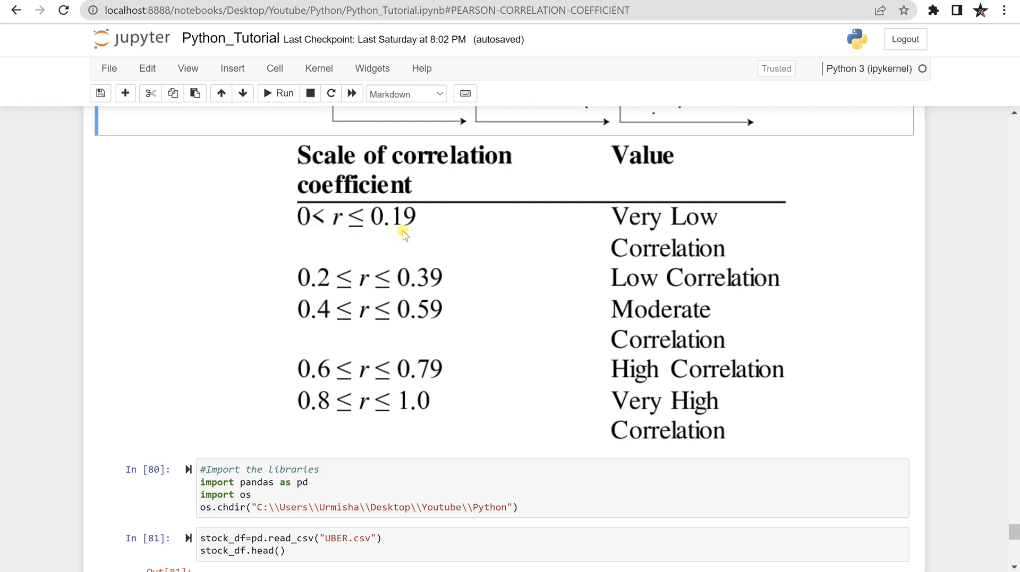
mouse_move(415, 227)
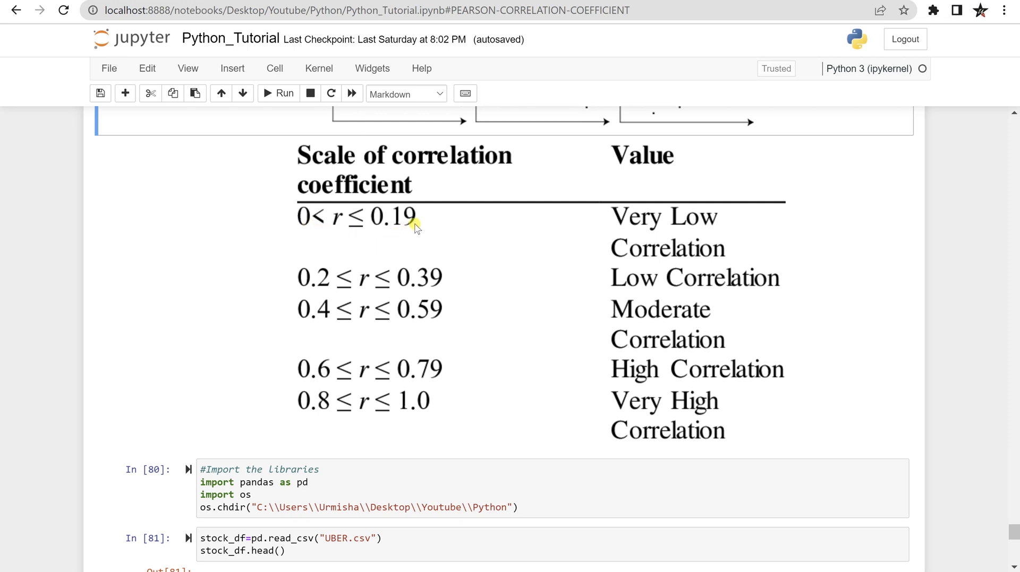
mouse_move(343, 214)
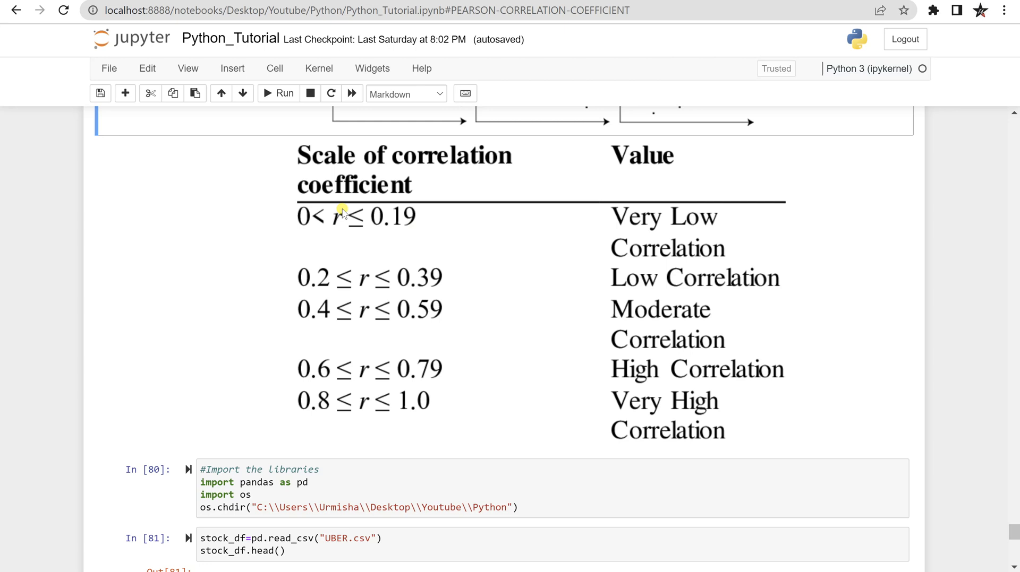
mouse_move(364, 235)
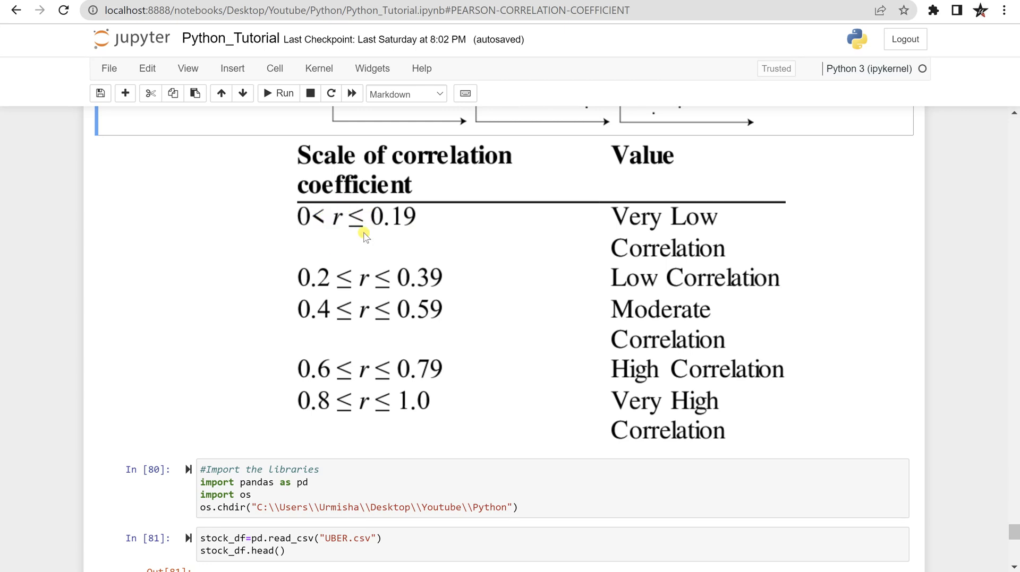
mouse_move(361, 236)
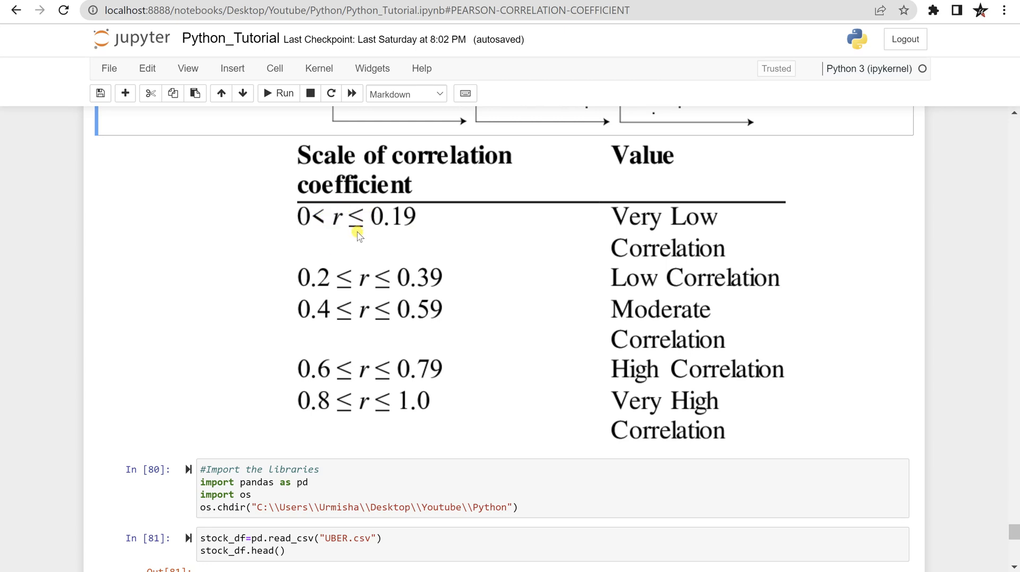
mouse_move(720, 249)
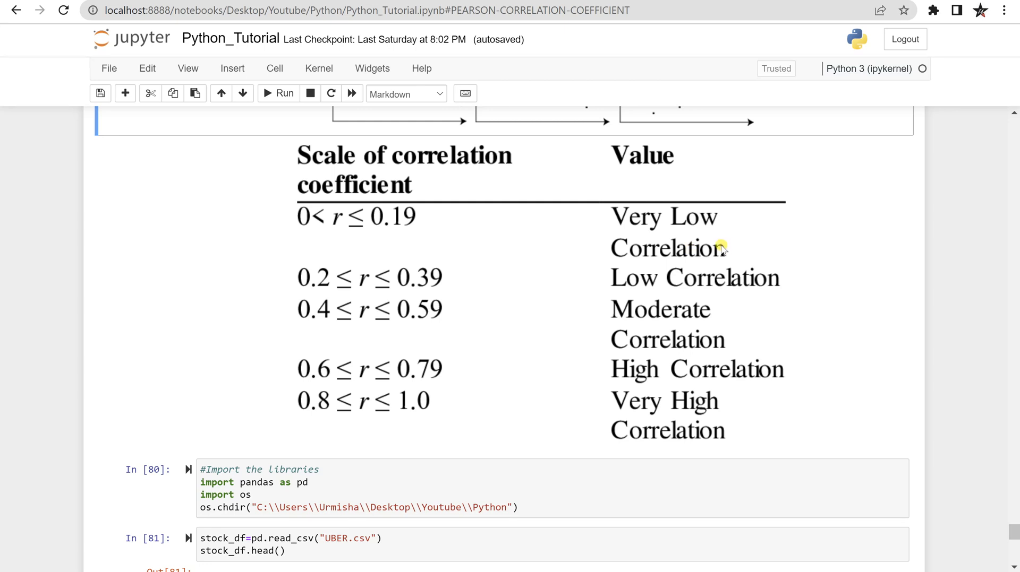
mouse_move(330, 291)
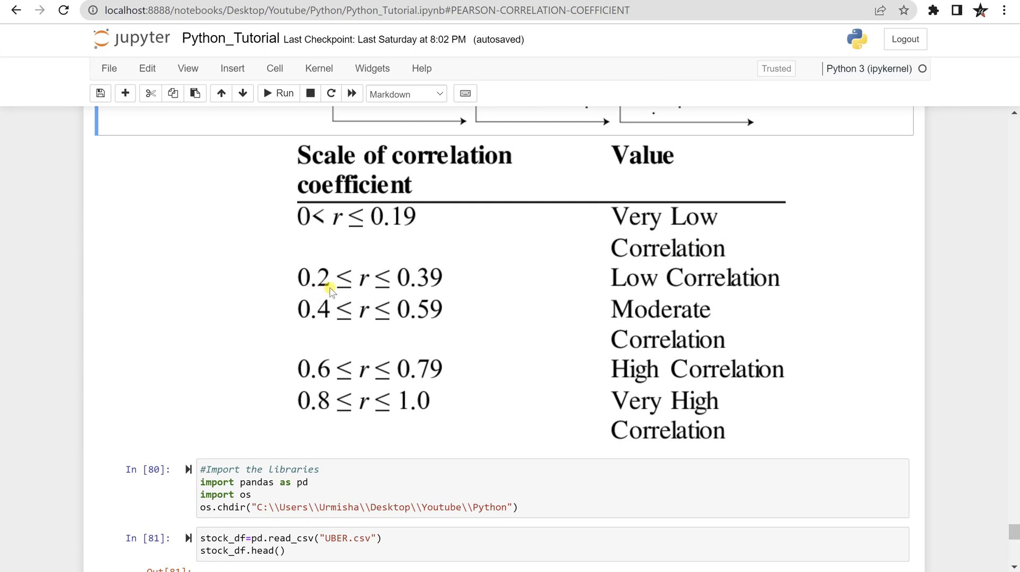
mouse_move(724, 254)
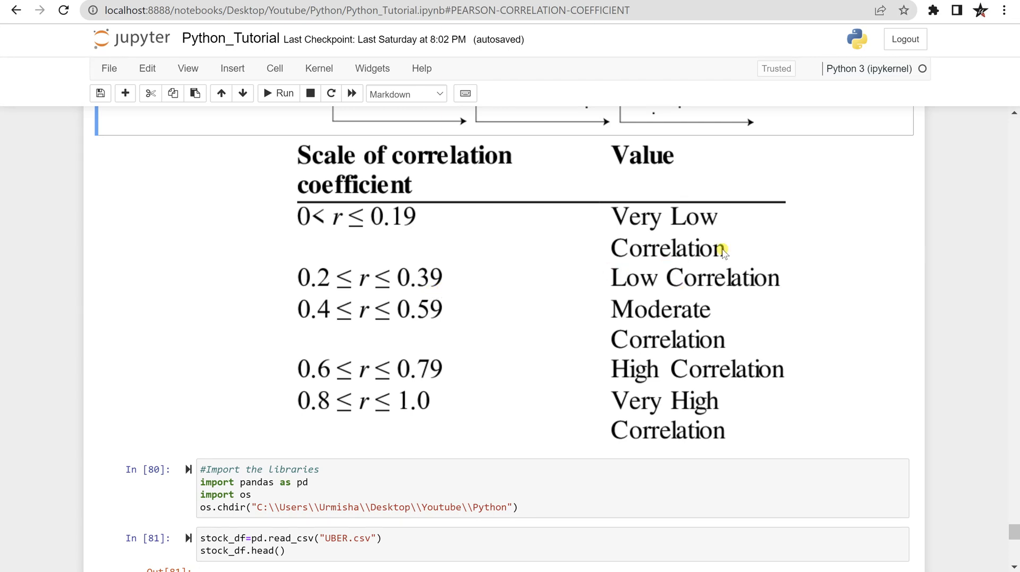
mouse_move(407, 326)
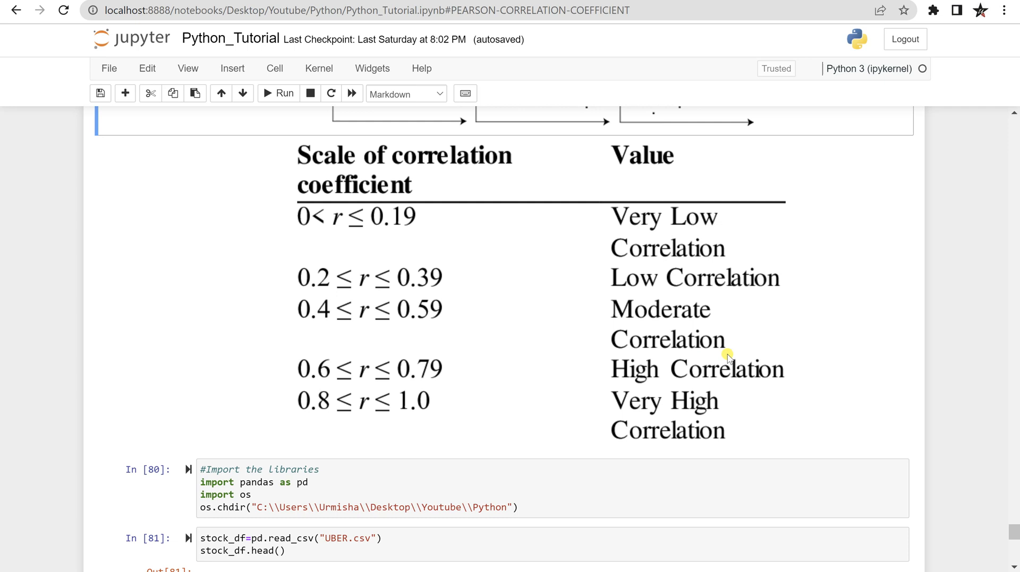
mouse_move(333, 350)
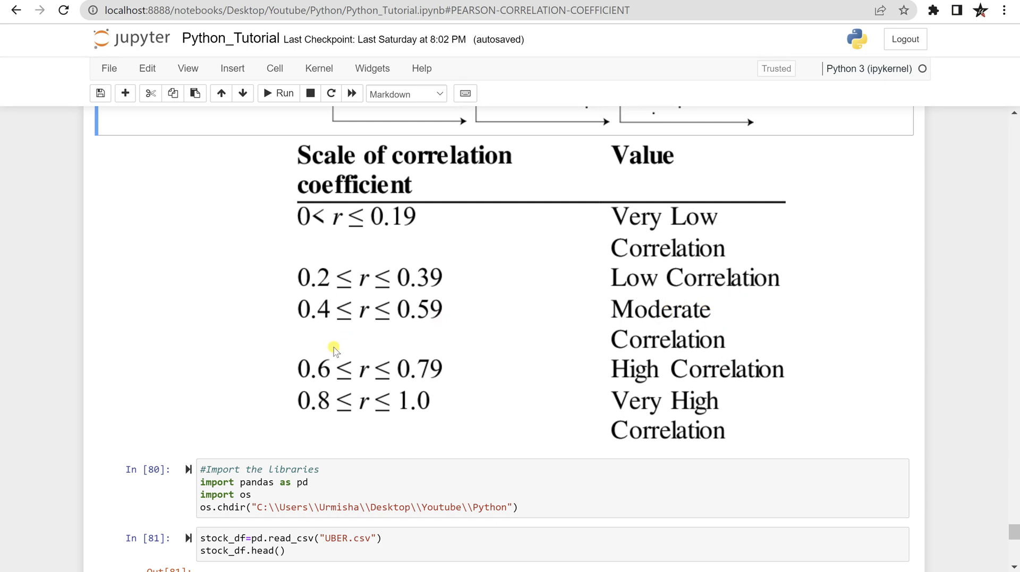
mouse_move(457, 374)
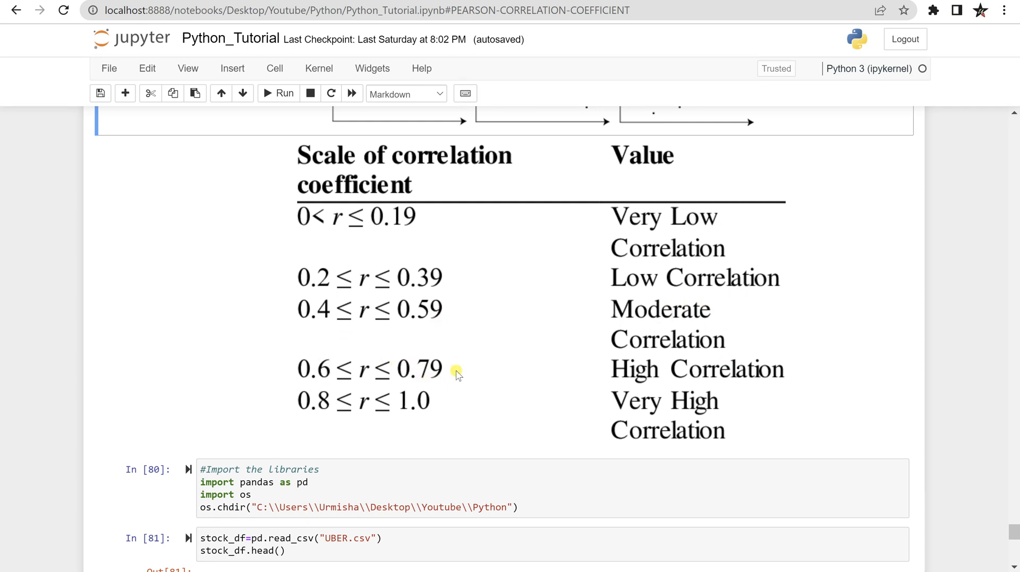
mouse_move(652, 362)
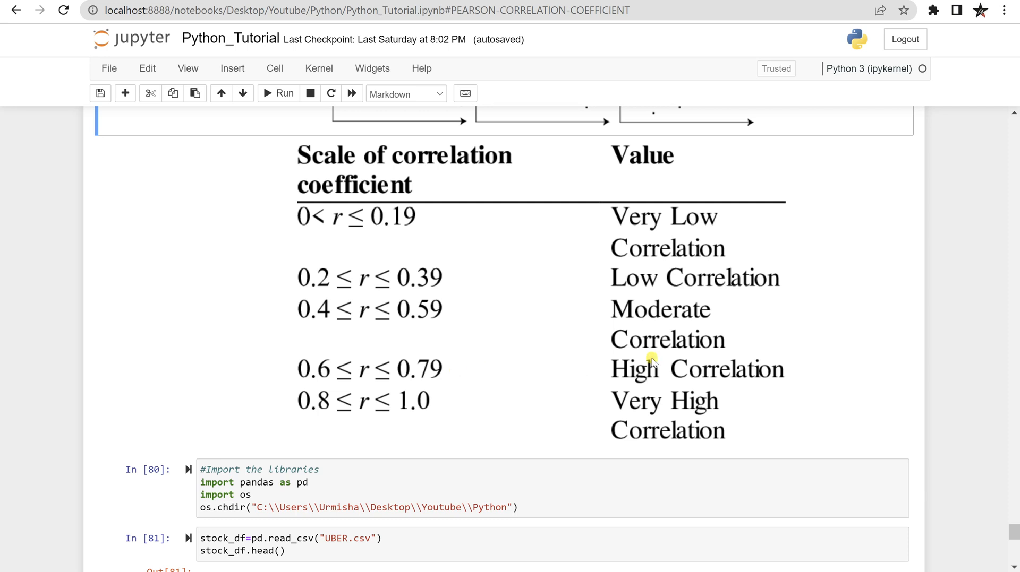
mouse_move(338, 406)
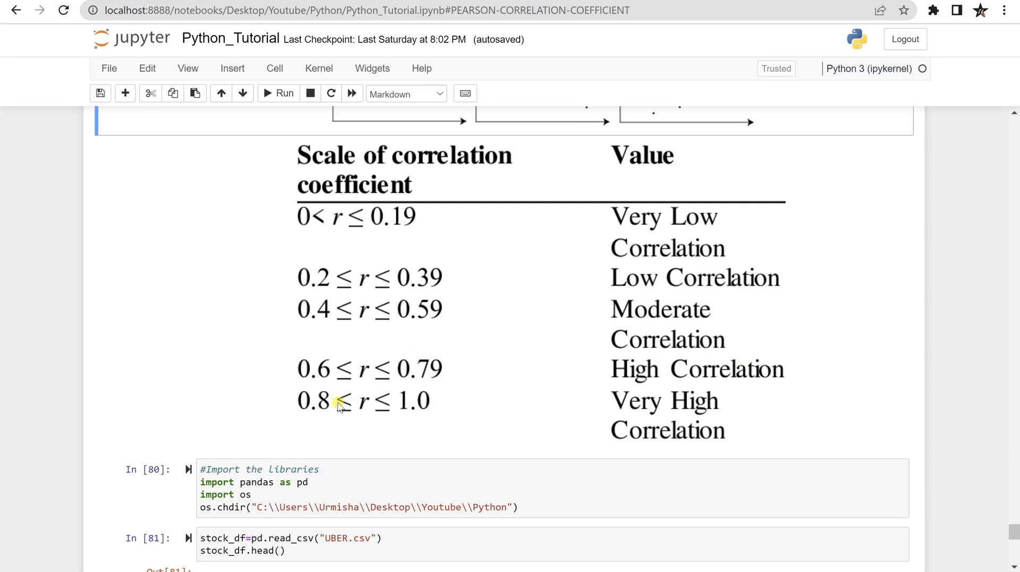
mouse_move(434, 423)
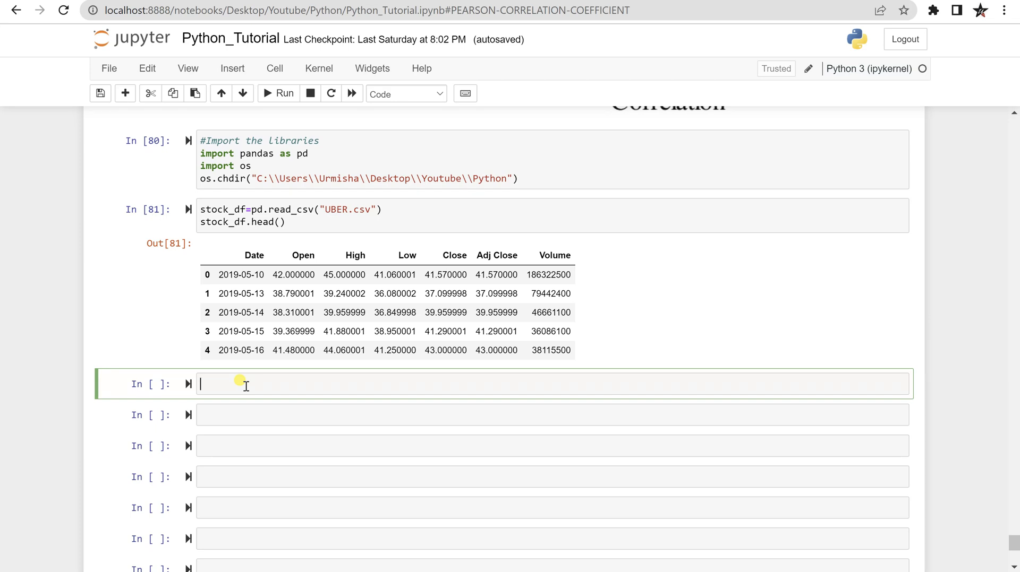
Run stock_df.dtypes showing Date as object, prices float64, Volume int64, and highlight the Date entry.
text(stock_)
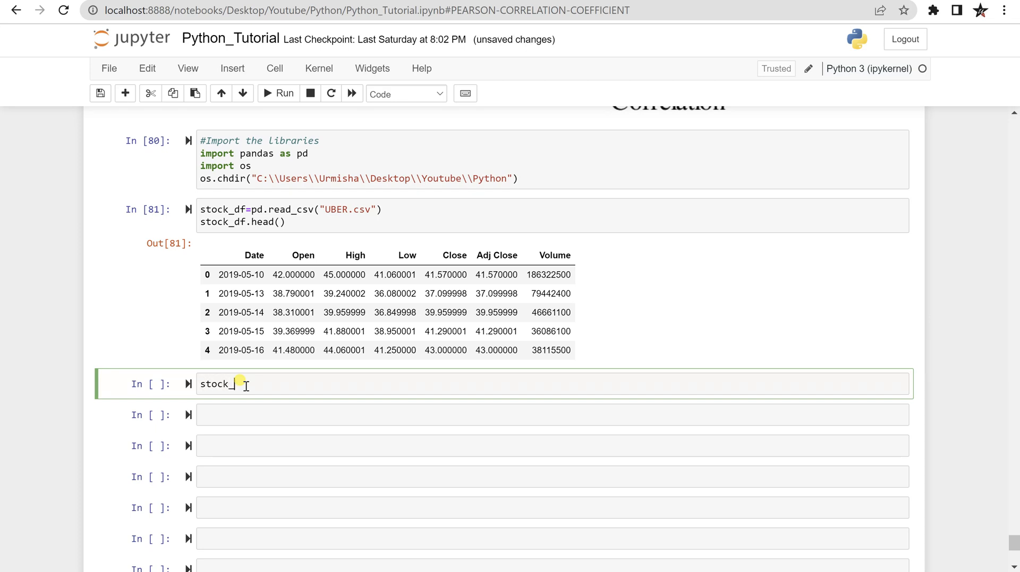
text(df.)
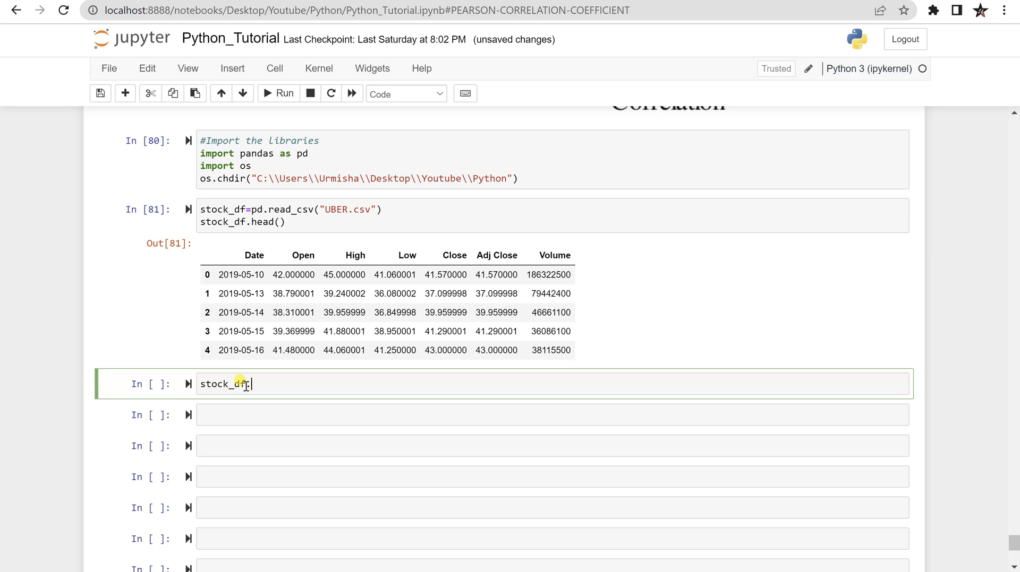
text(.dty)
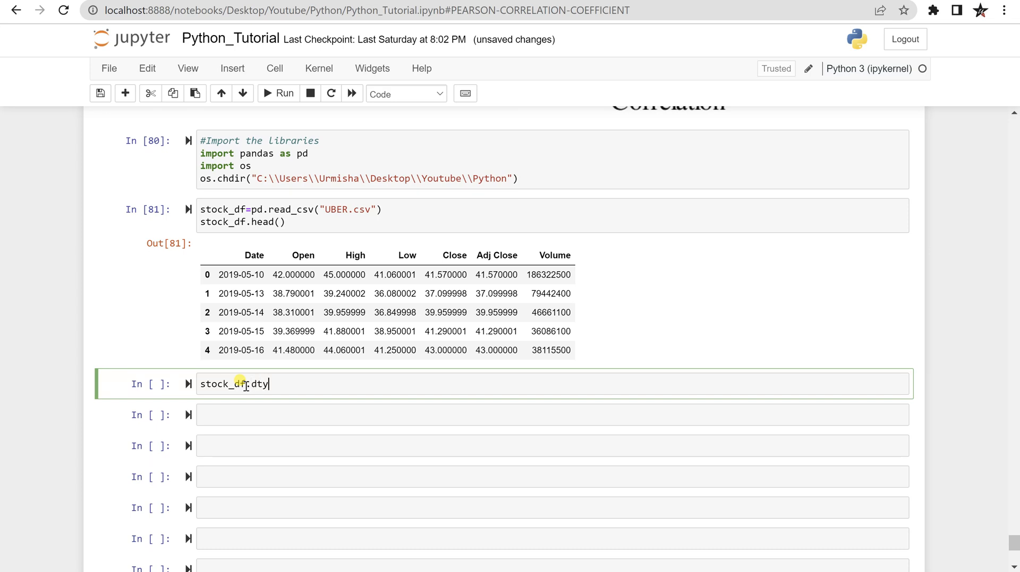
click(277, 93)
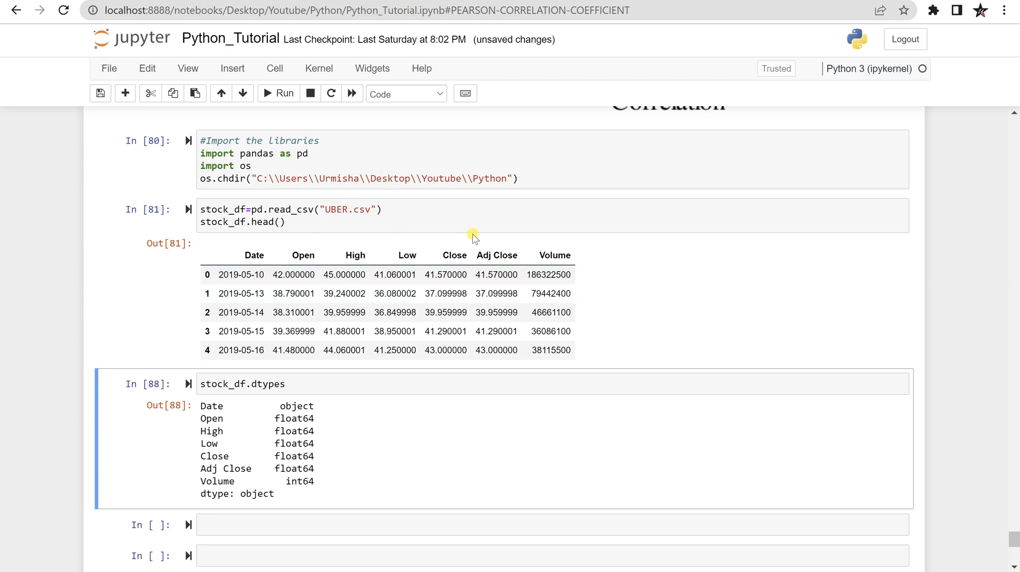
double_click(209, 406)
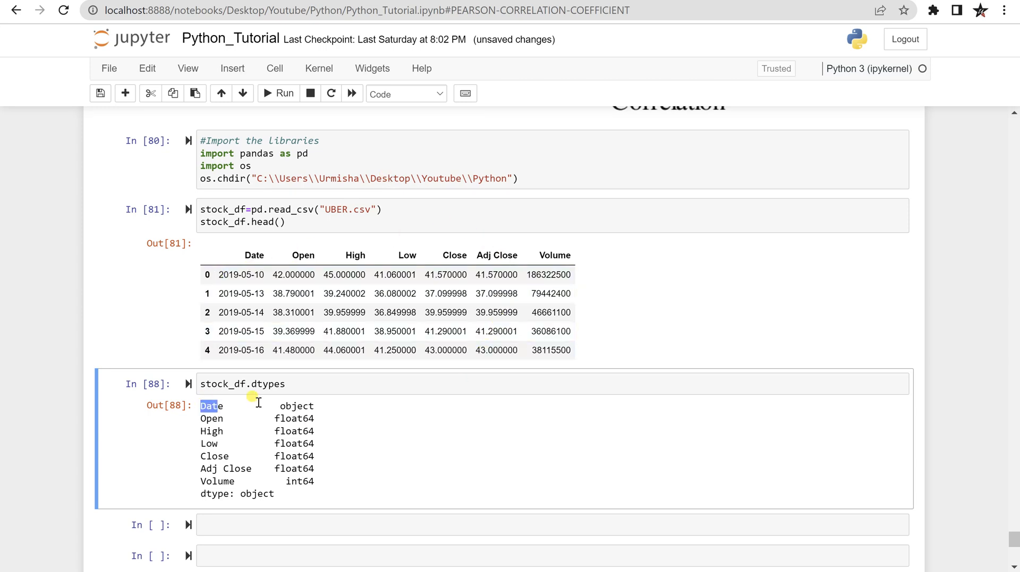
double_click(210, 406)
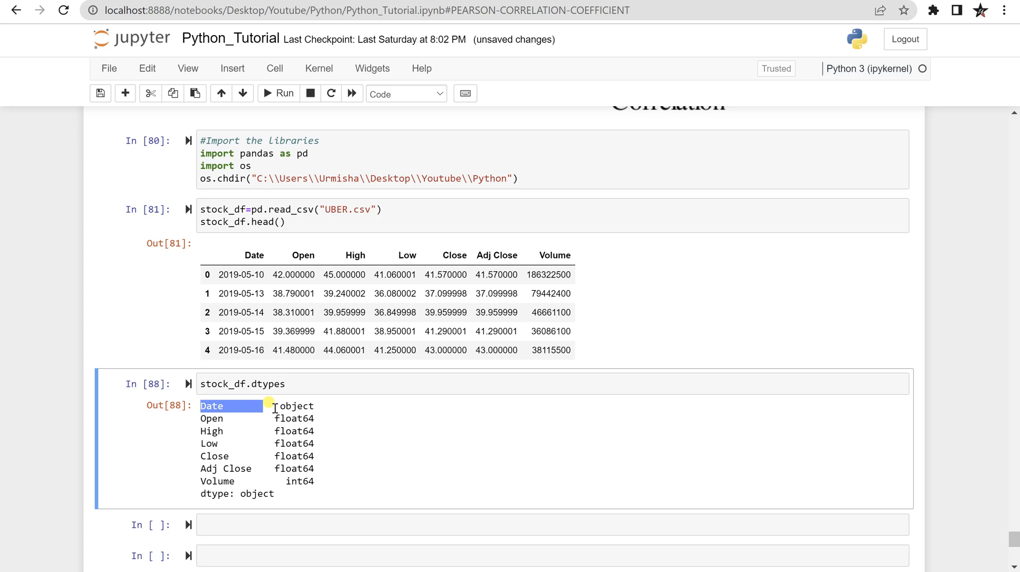
scroll(down, 3)
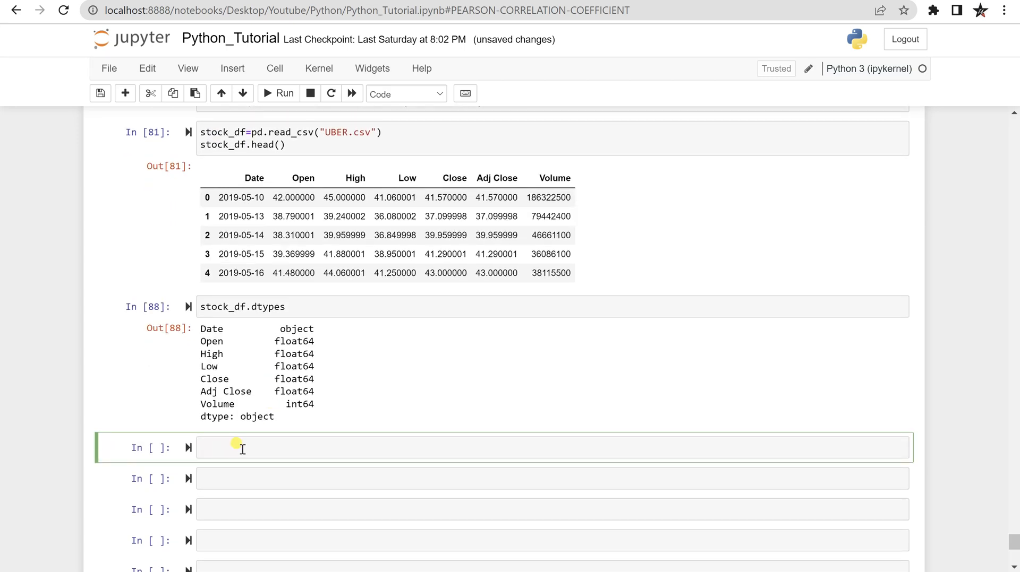
Run stocks_df.corr(), which raises a NameError, and return to the cell to fix it.
text(stocks)
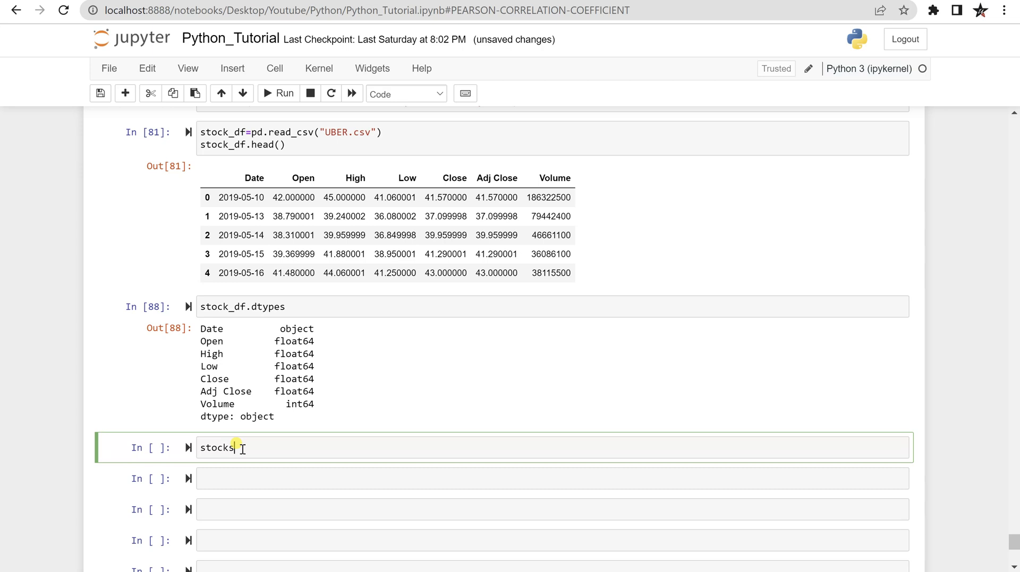
text(_df)
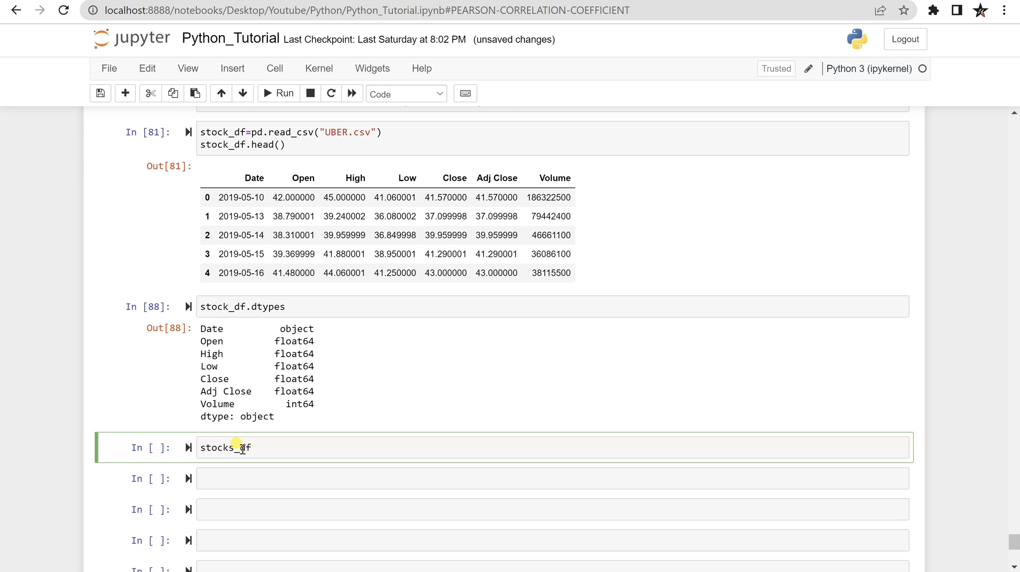
text(.corr())
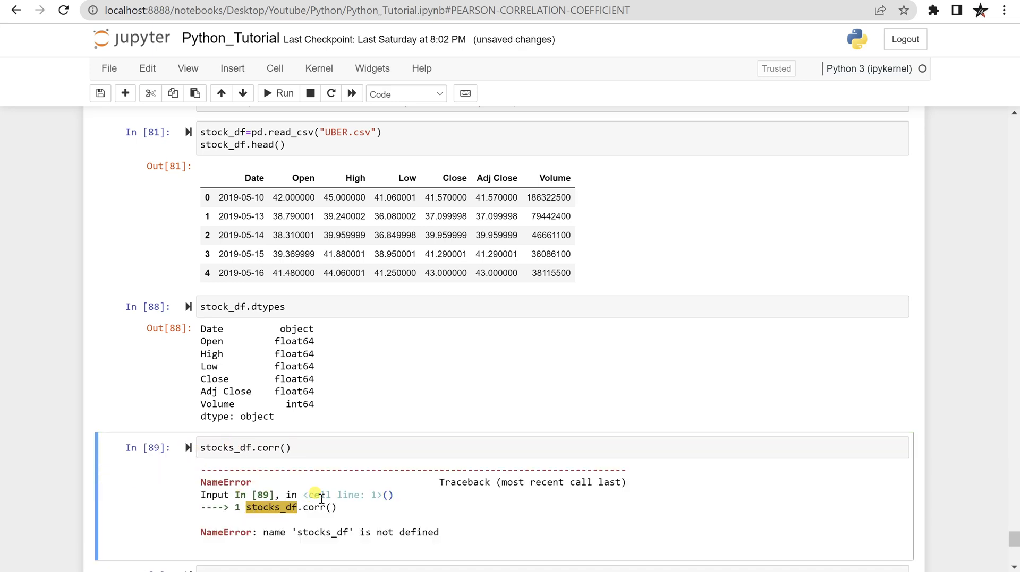
click(230, 447)
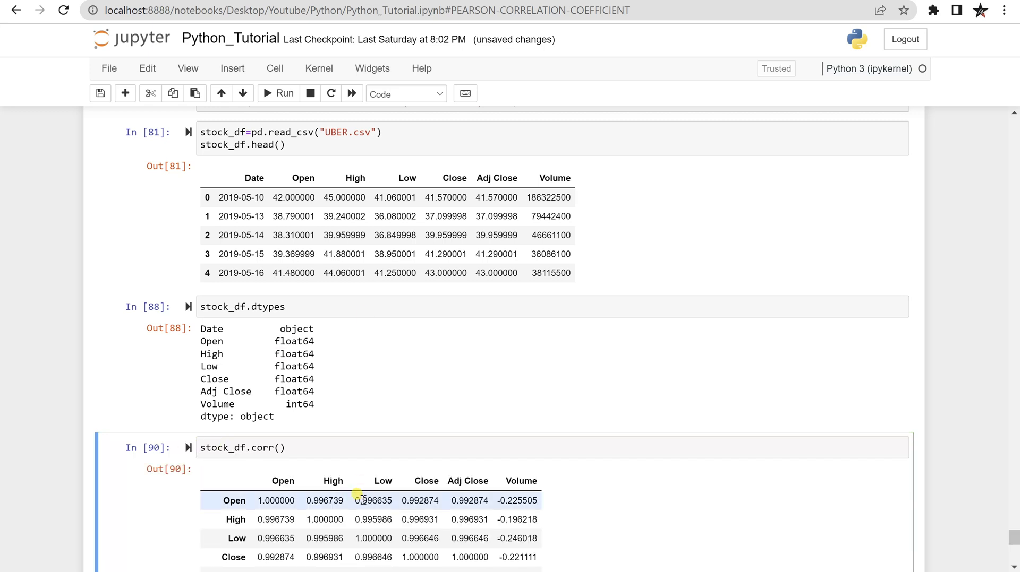
Rerun the corrected stock_df.corr() to get the six-by-six correlation matrix.
scroll(down, 3)
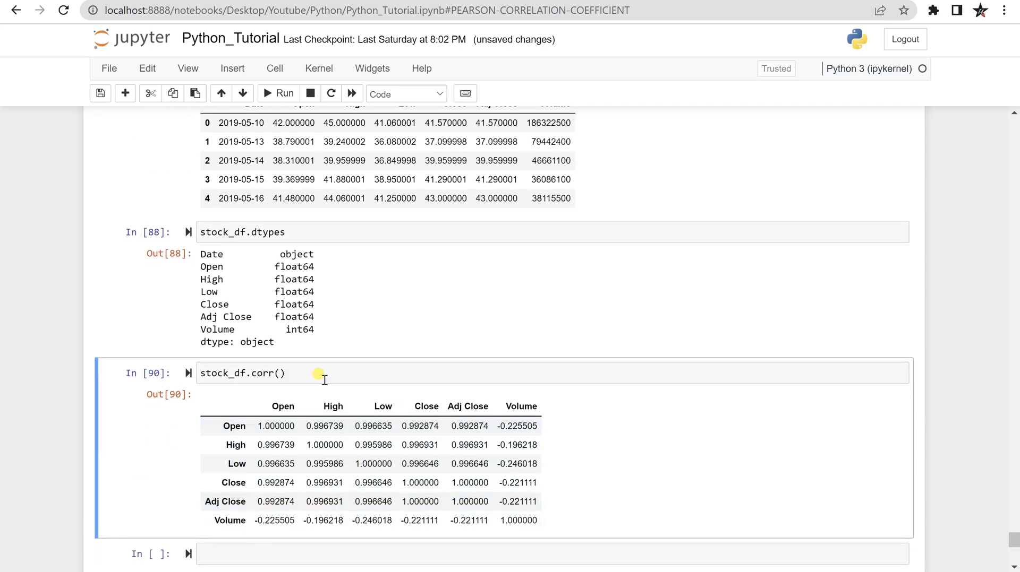
mouse_move(358, 501)
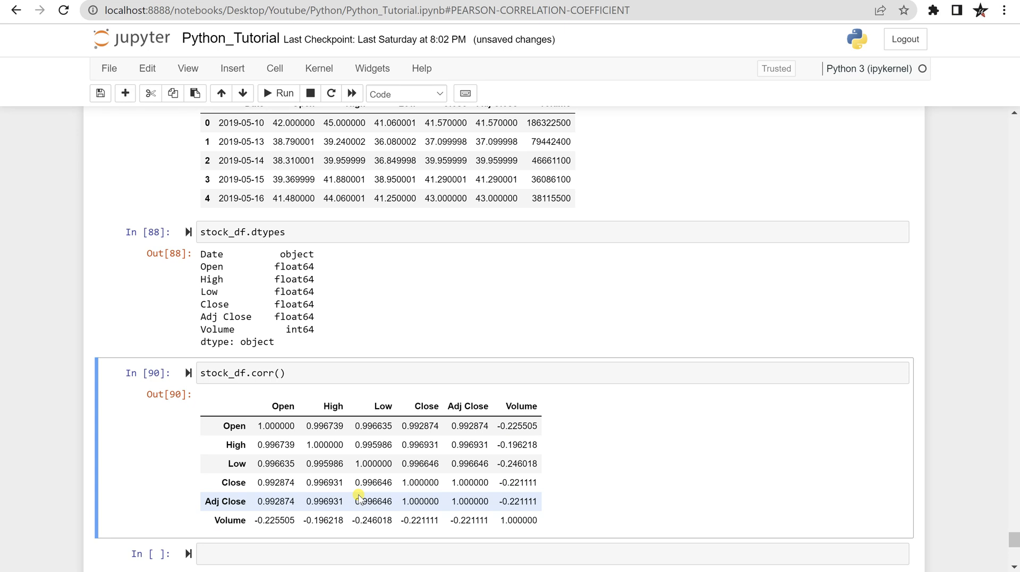
mouse_move(277, 458)
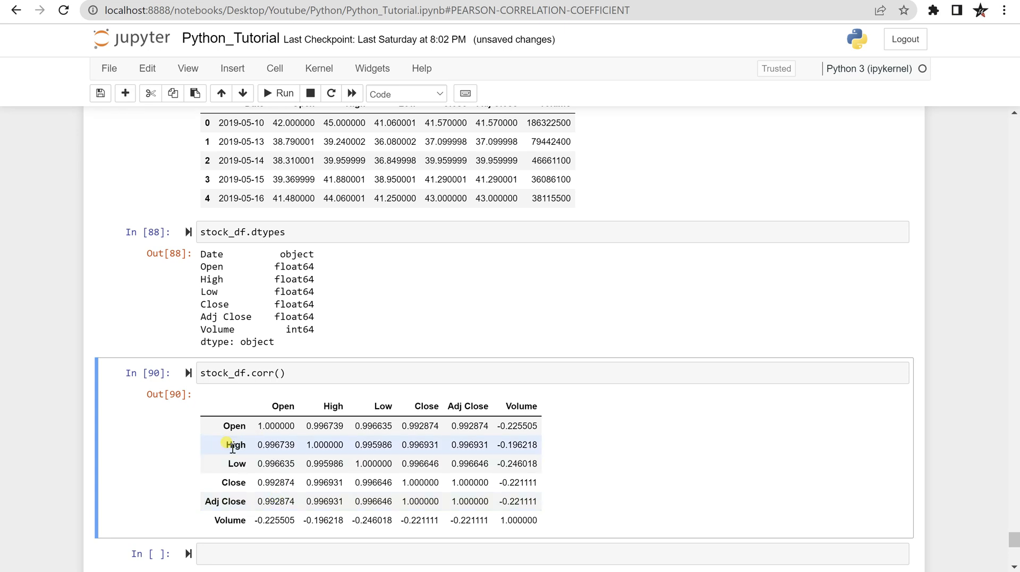
mouse_move(285, 391)
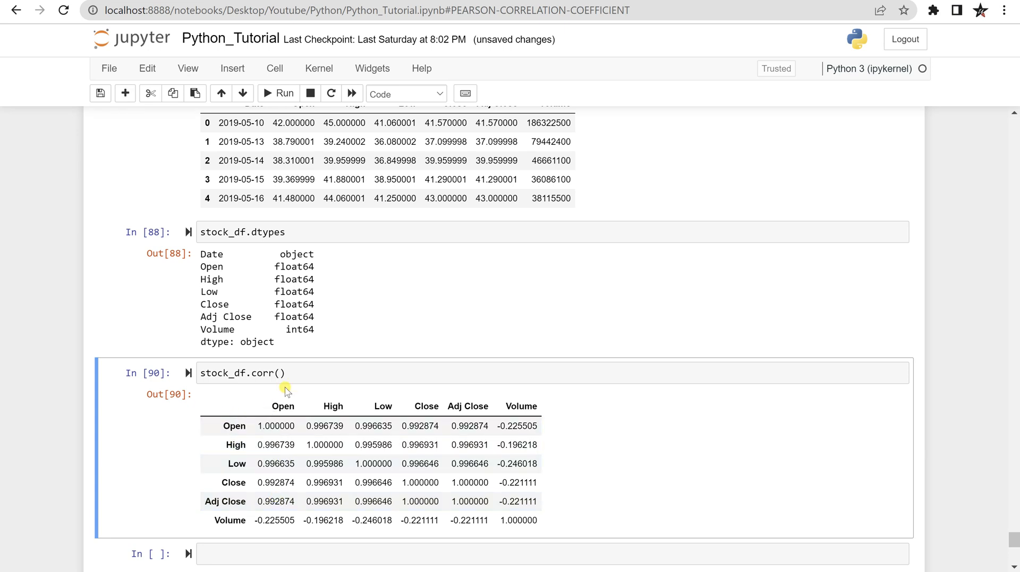
click(276, 426)
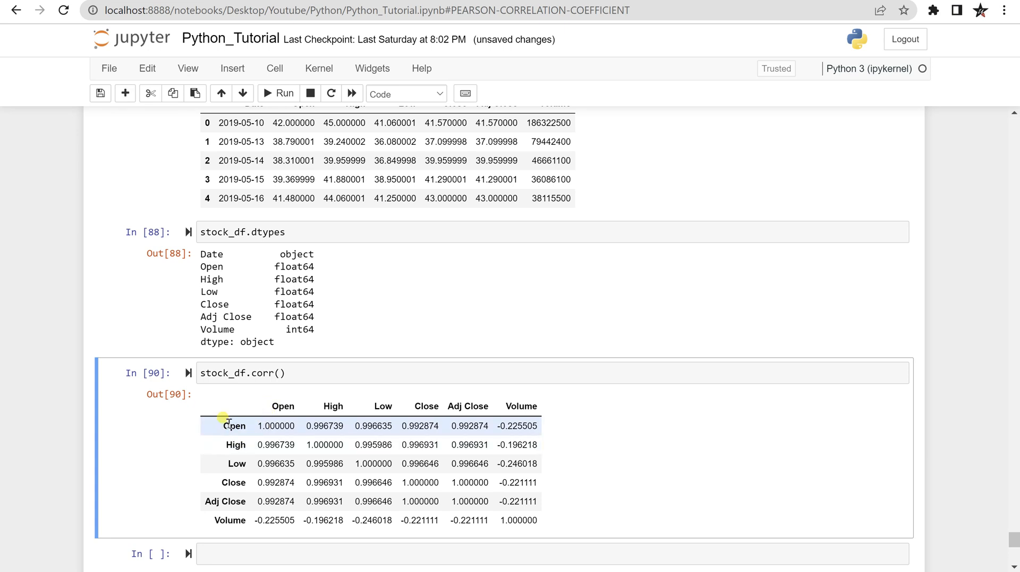
mouse_move(282, 397)
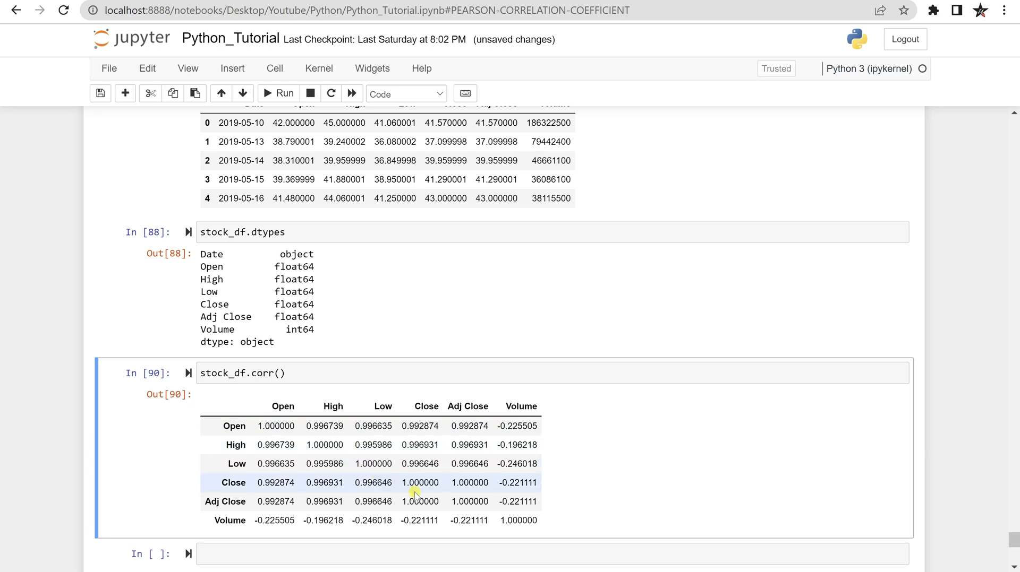
mouse_move(181, 486)
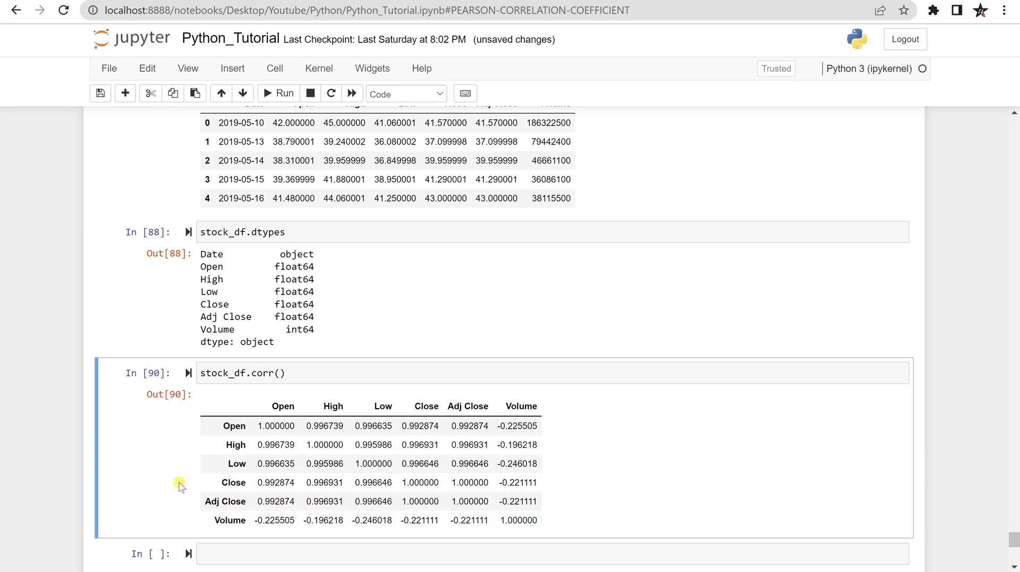
mouse_move(455, 398)
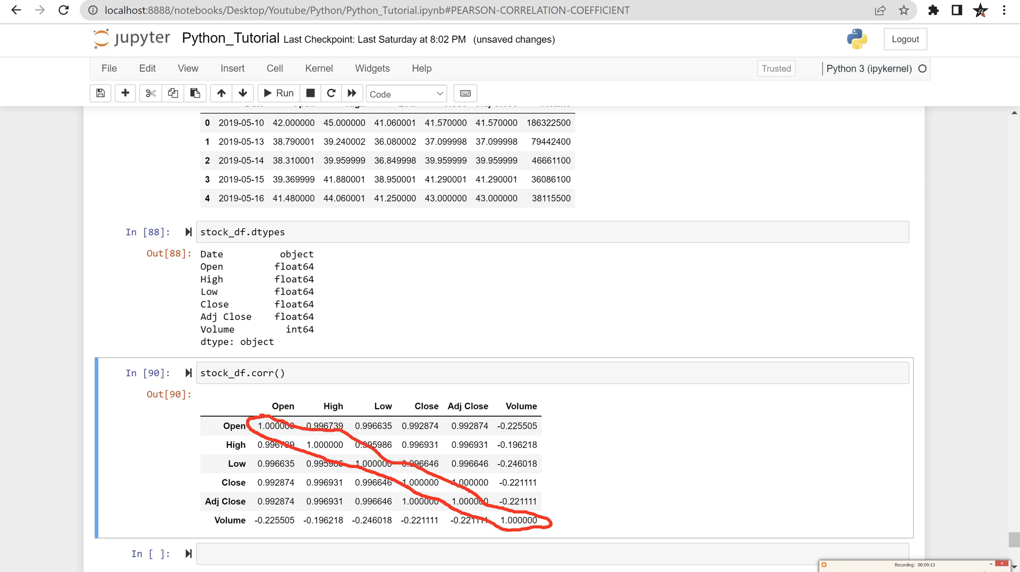
mouse_move(259, 450)
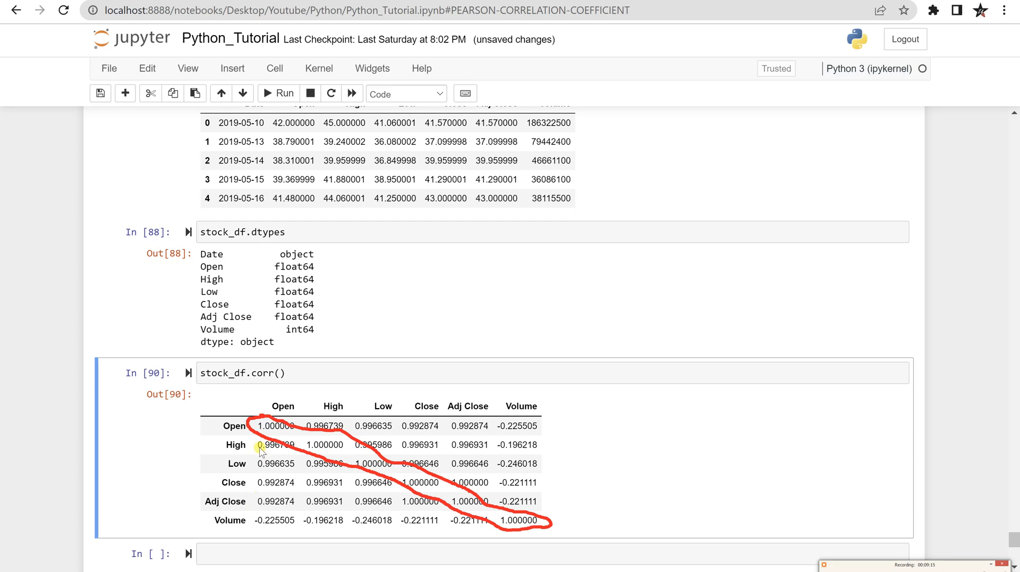
mouse_move(233, 493)
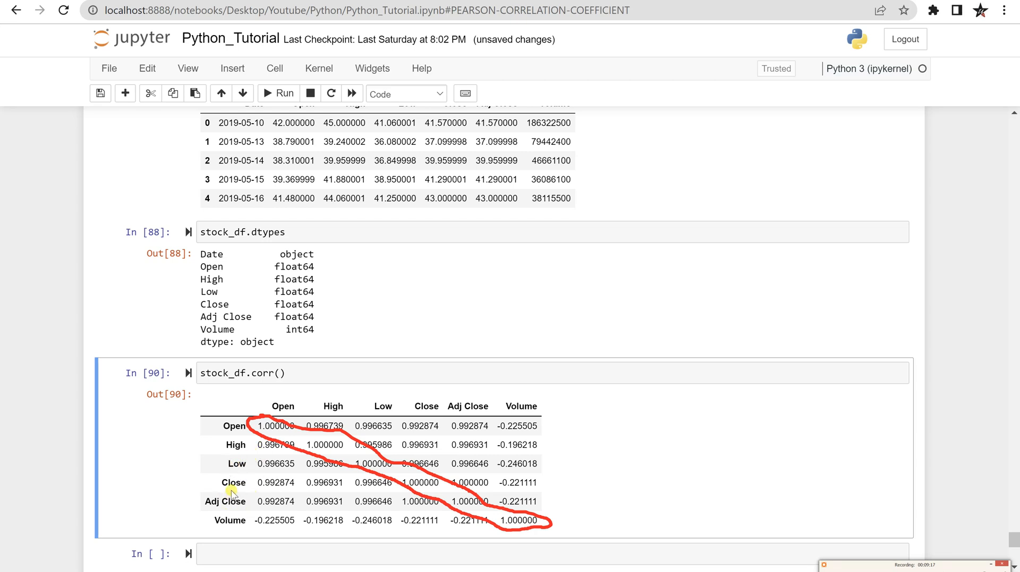
mouse_move(284, 407)
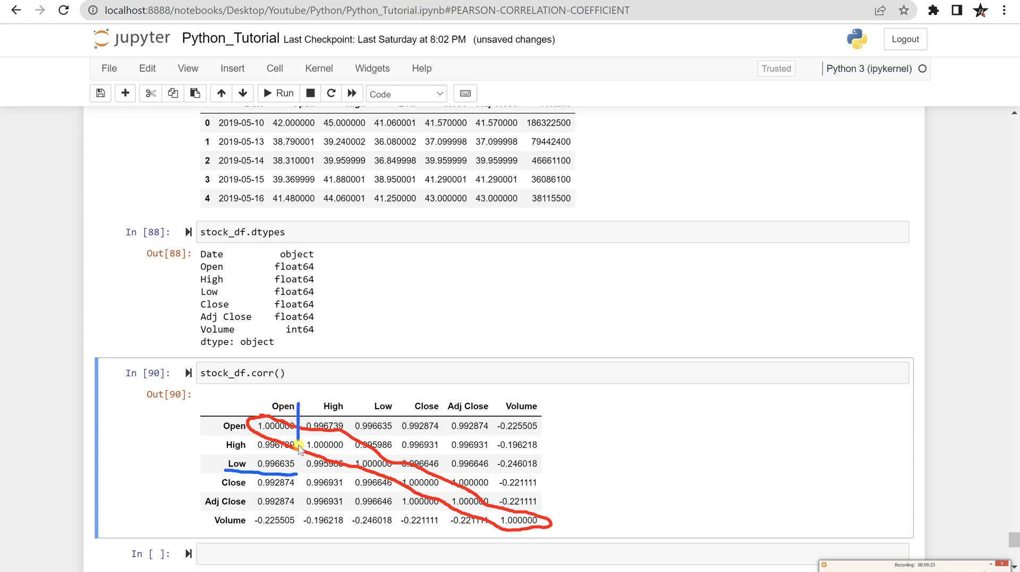
mouse_move(254, 463)
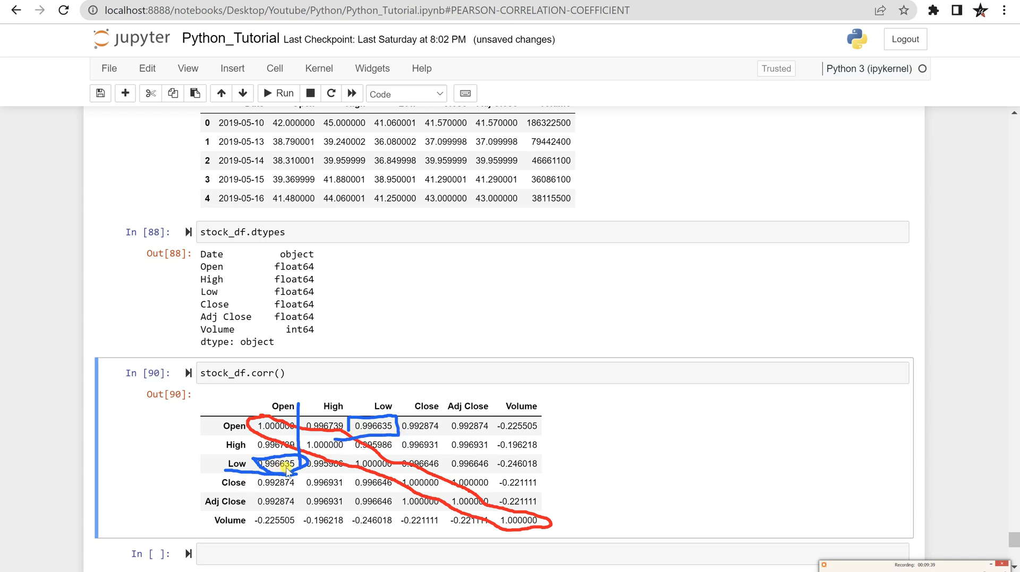
mouse_move(309, 417)
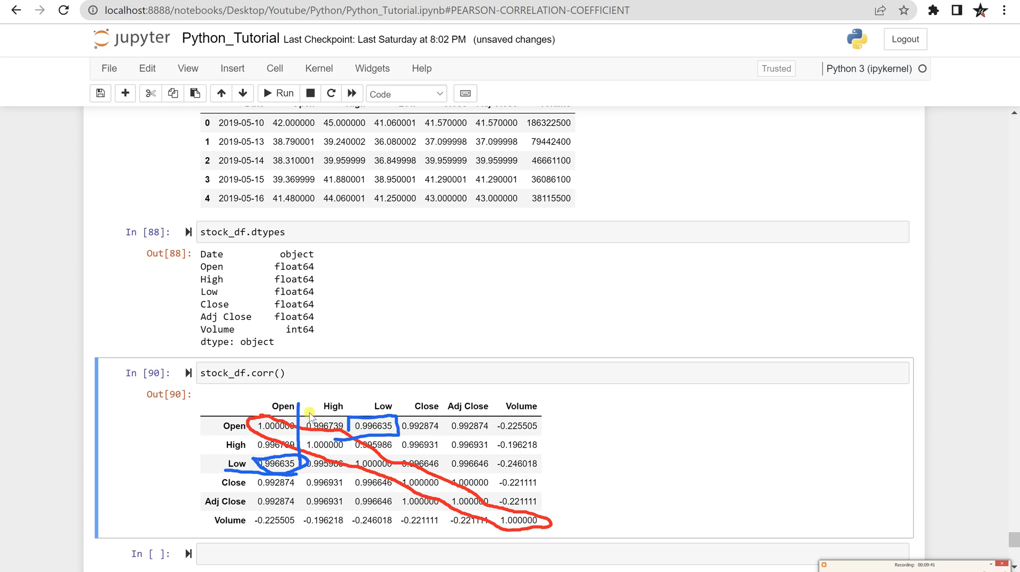
mouse_move(343, 453)
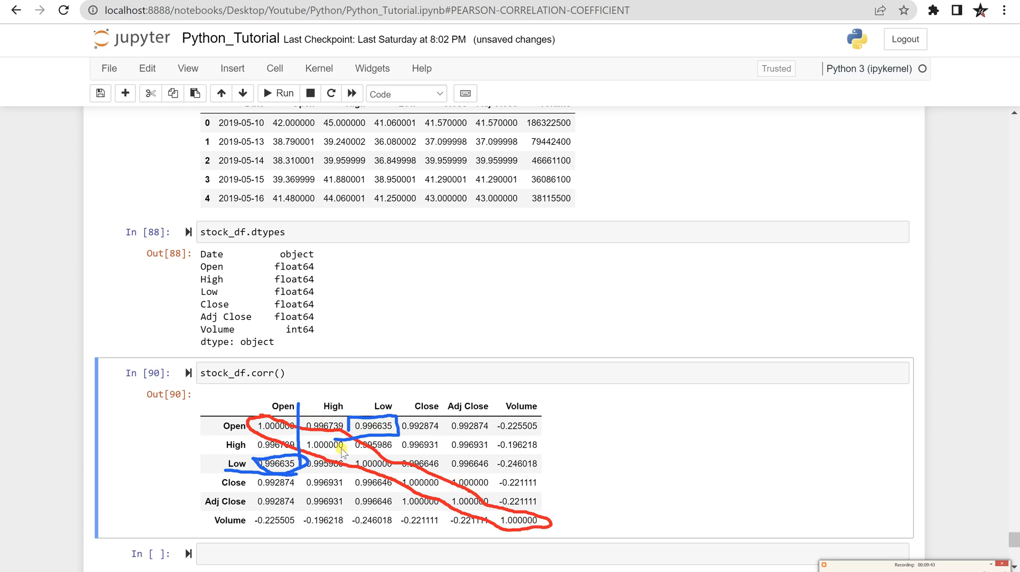
mouse_move(604, 435)
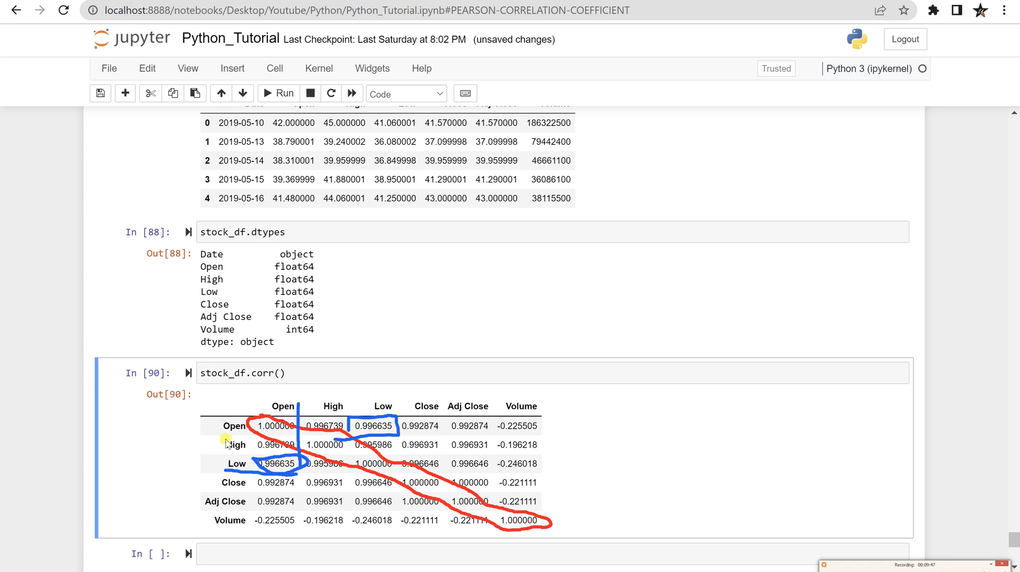
mouse_move(432, 496)
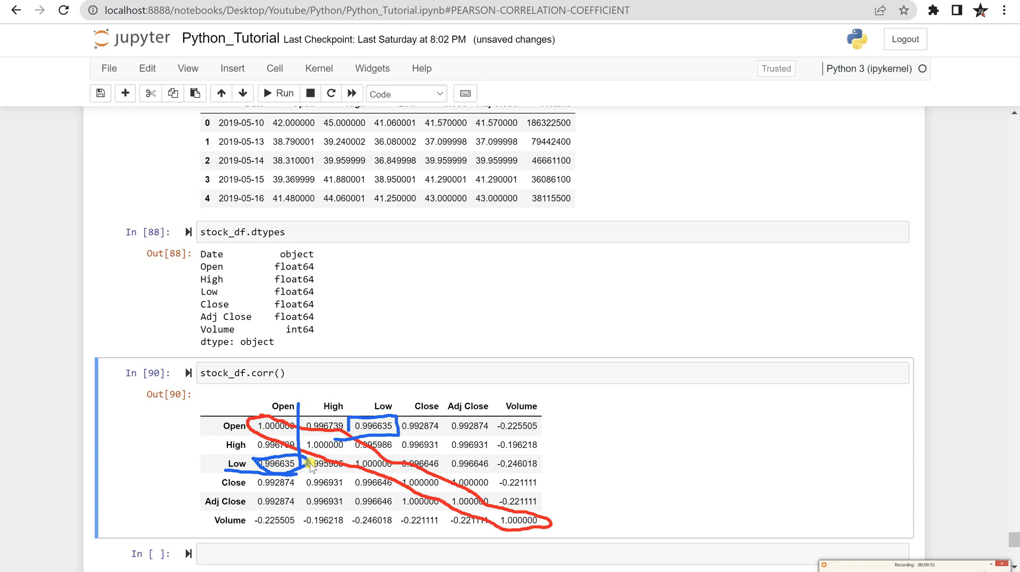
mouse_move(312, 490)
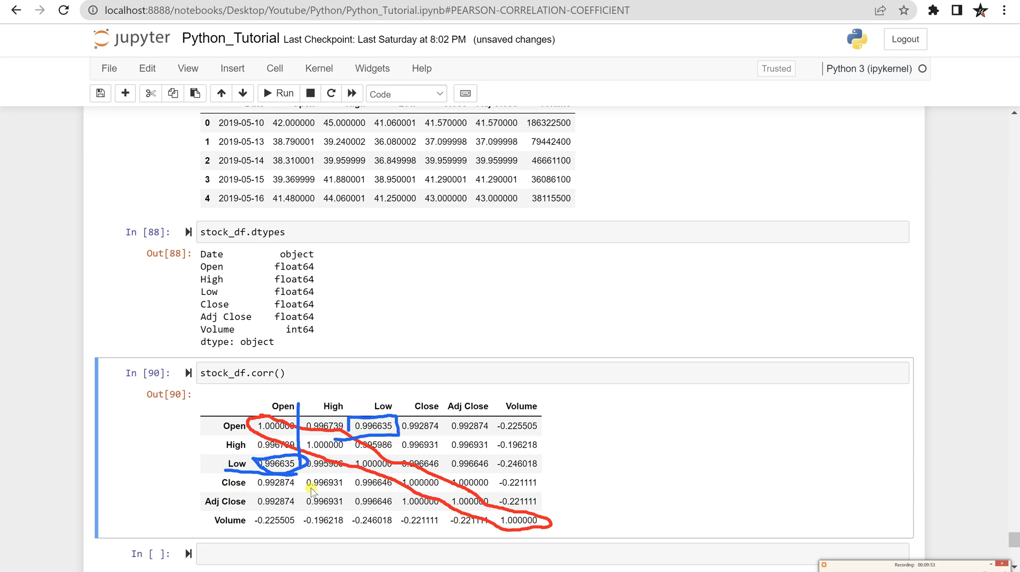
mouse_move(403, 432)
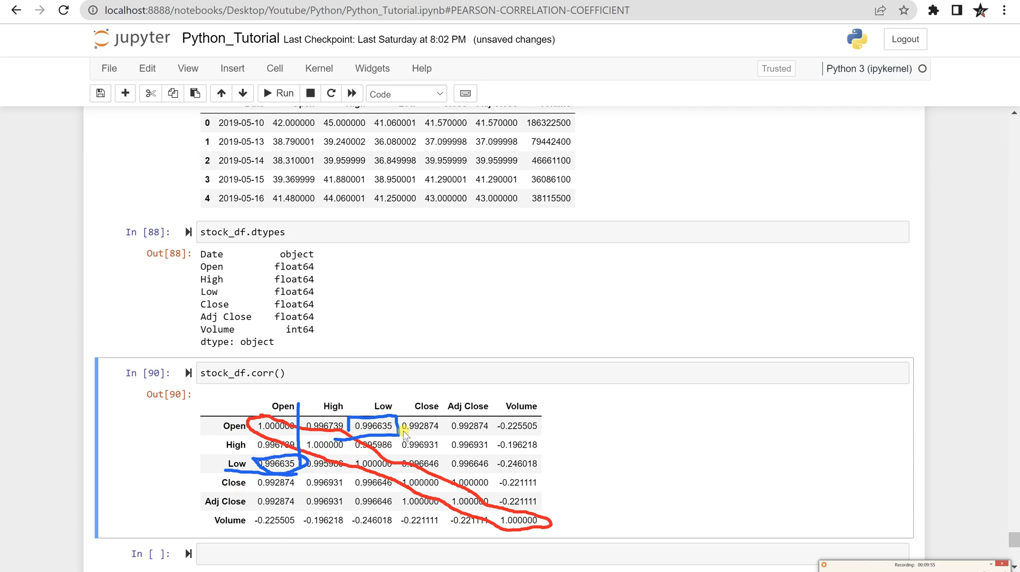
mouse_move(226, 501)
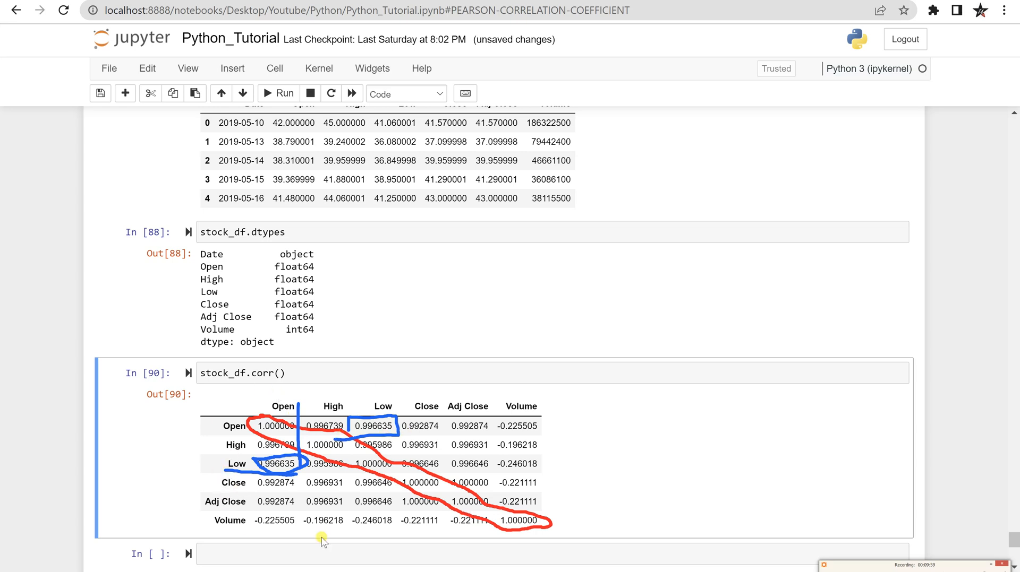
mouse_move(242, 449)
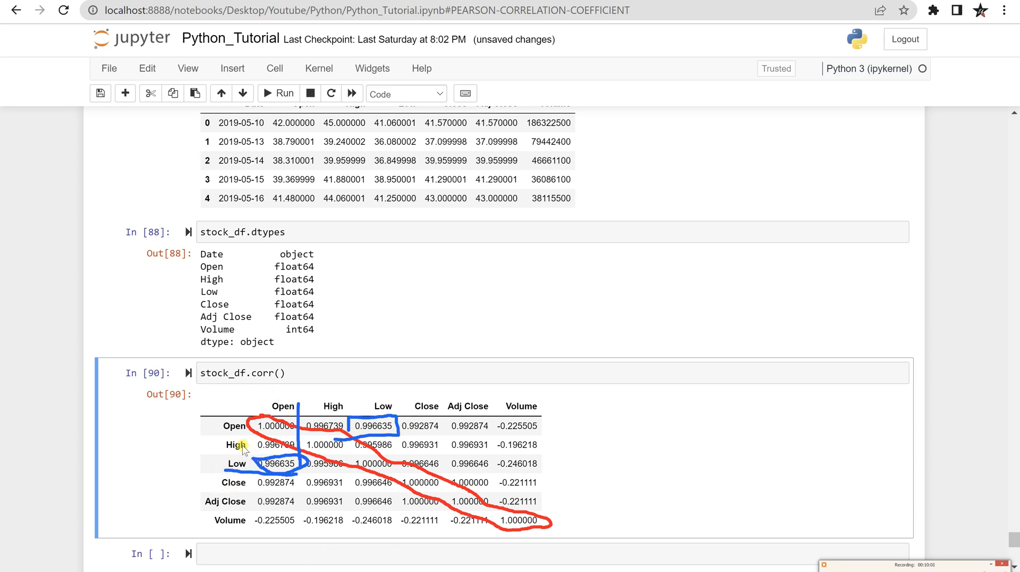
mouse_move(456, 566)
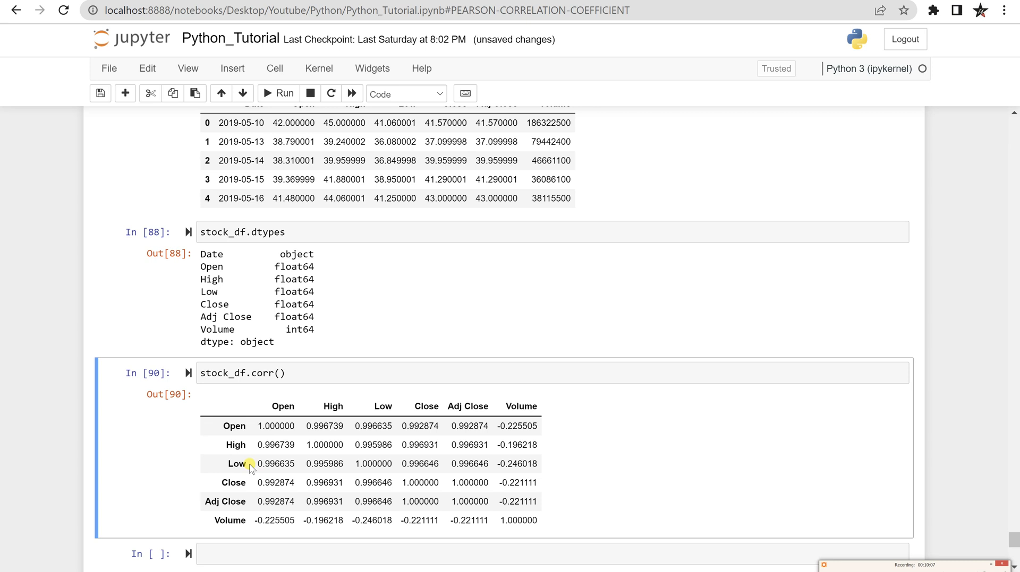
mouse_move(267, 468)
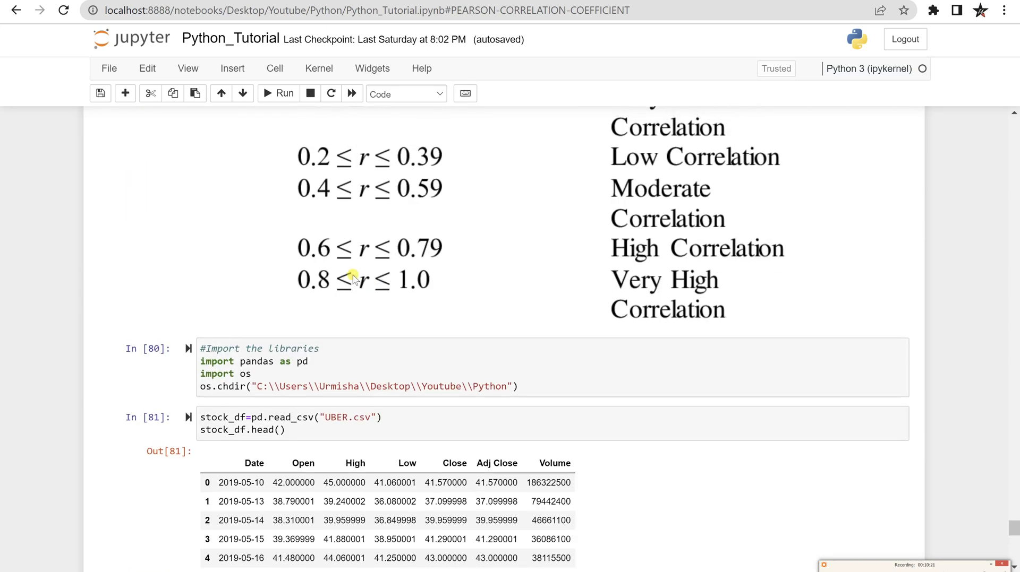
mouse_move(423, 290)
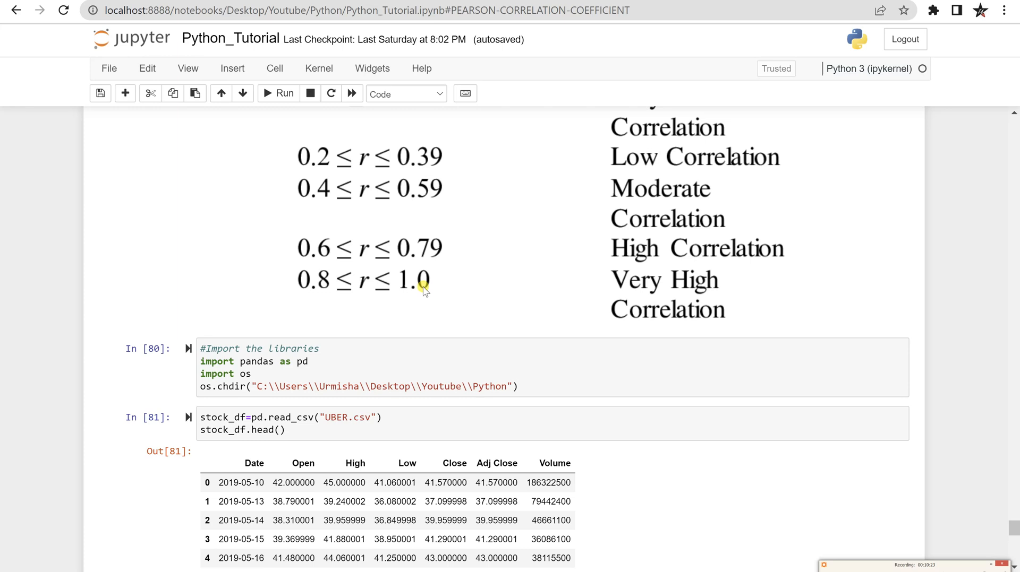
scroll(down, 3)
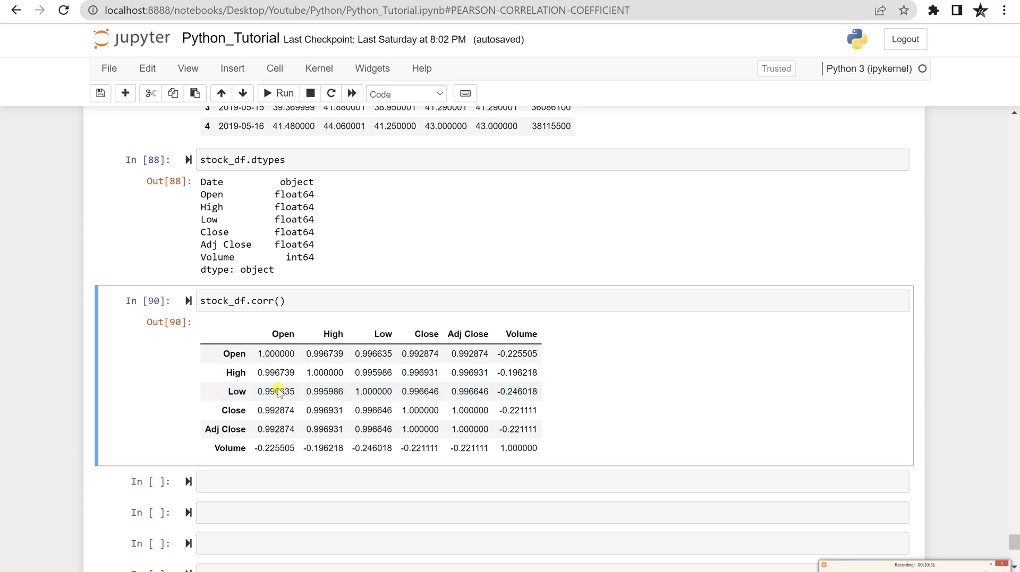
mouse_move(231, 448)
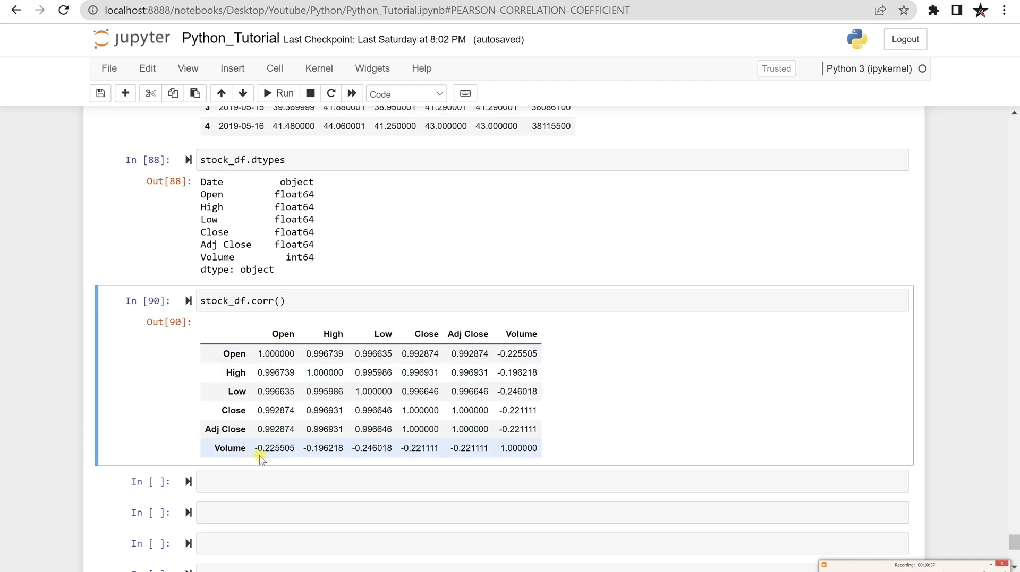
mouse_move(532, 373)
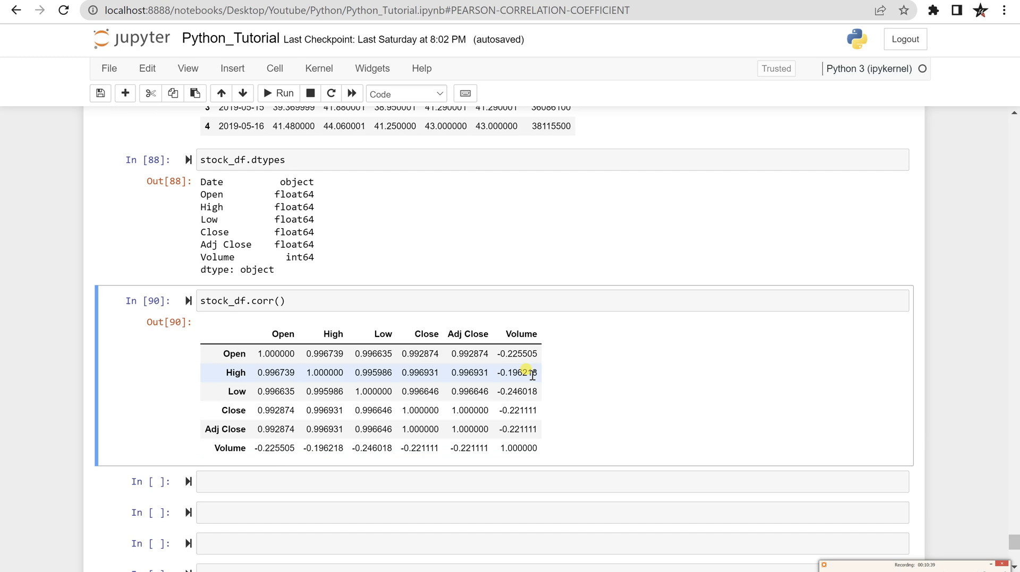
scroll(up, 3)
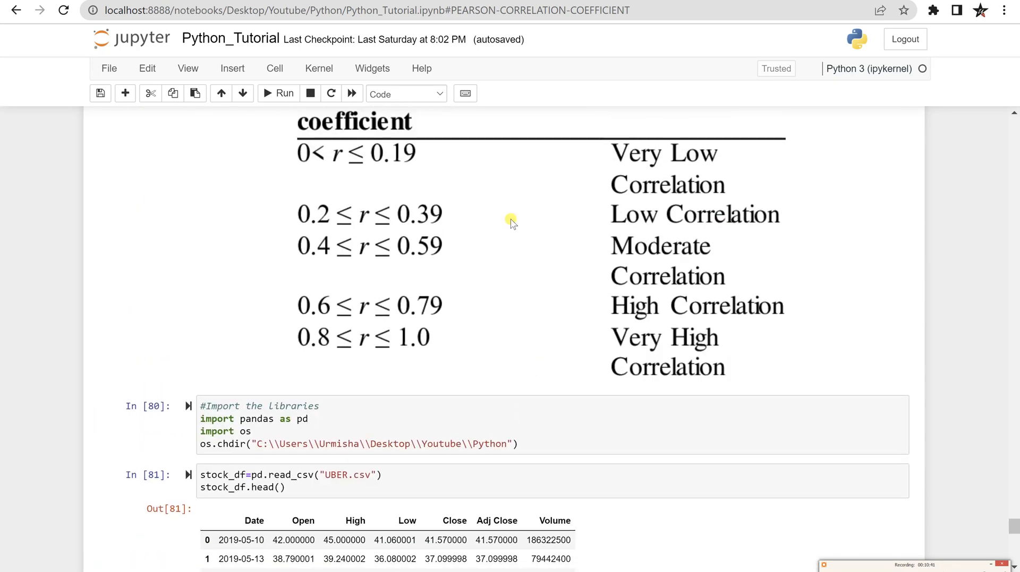
mouse_move(434, 171)
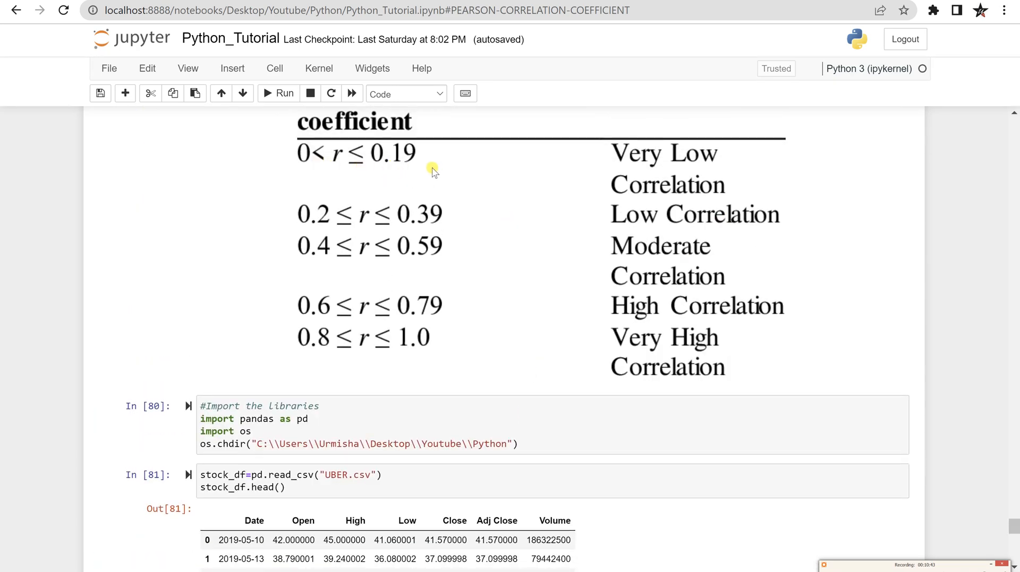
mouse_move(650, 218)
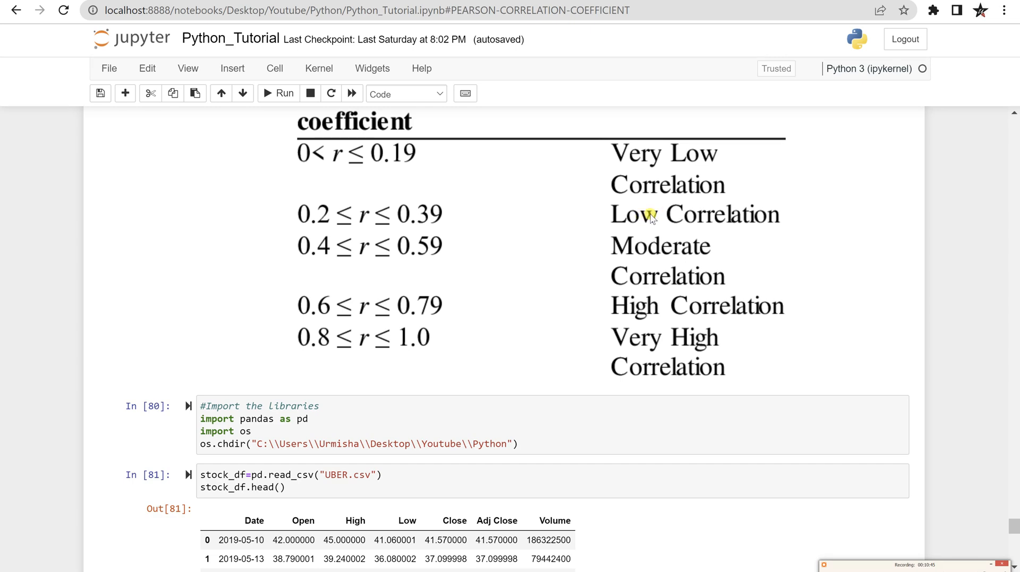
mouse_move(405, 236)
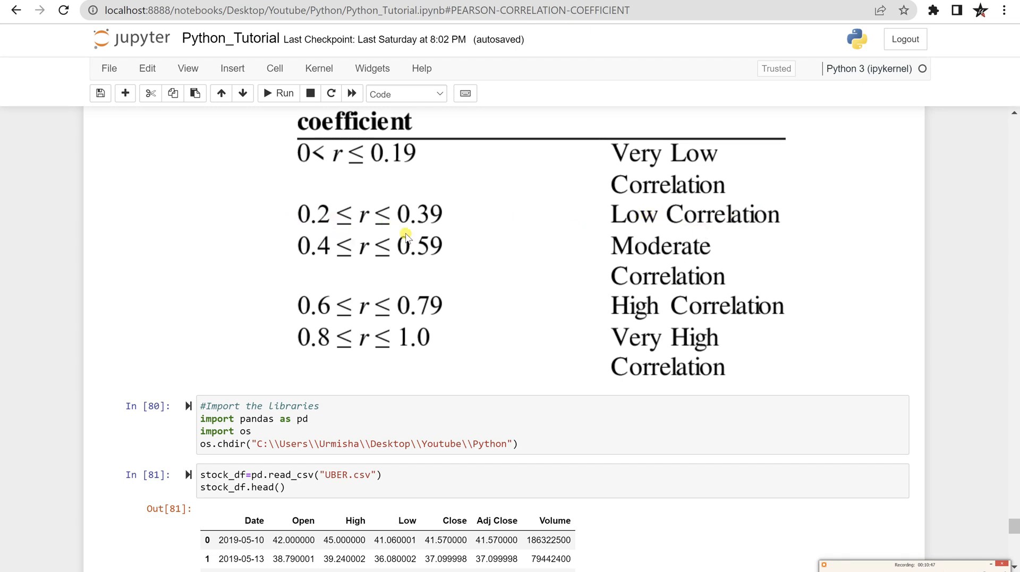
scroll(down, 3)
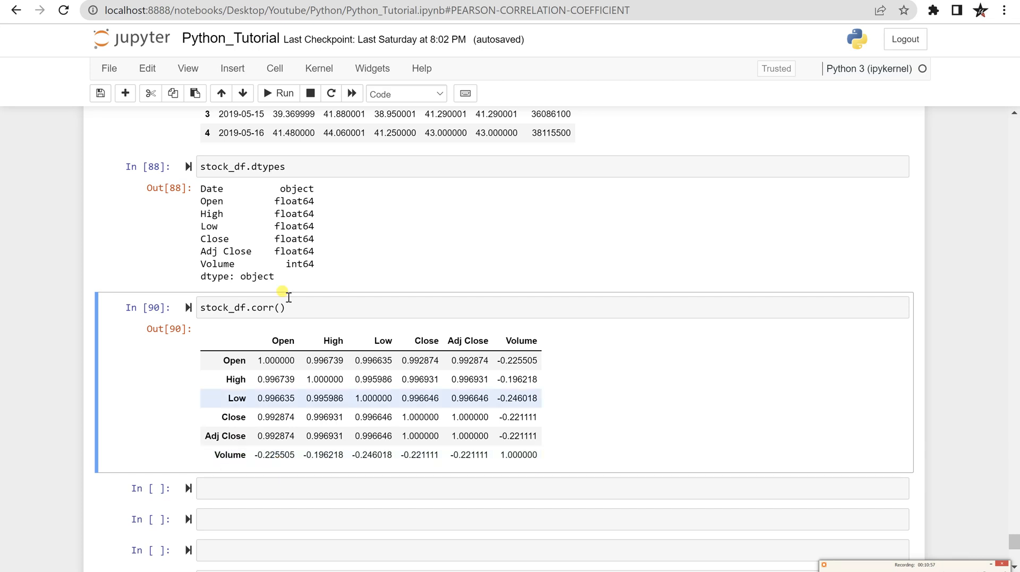
mouse_move(216, 543)
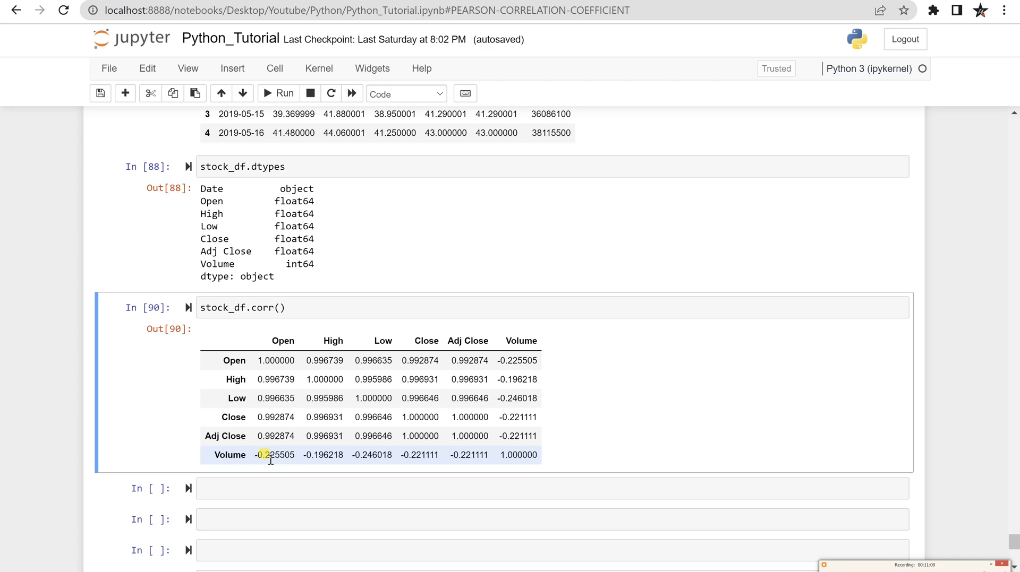
mouse_move(256, 455)
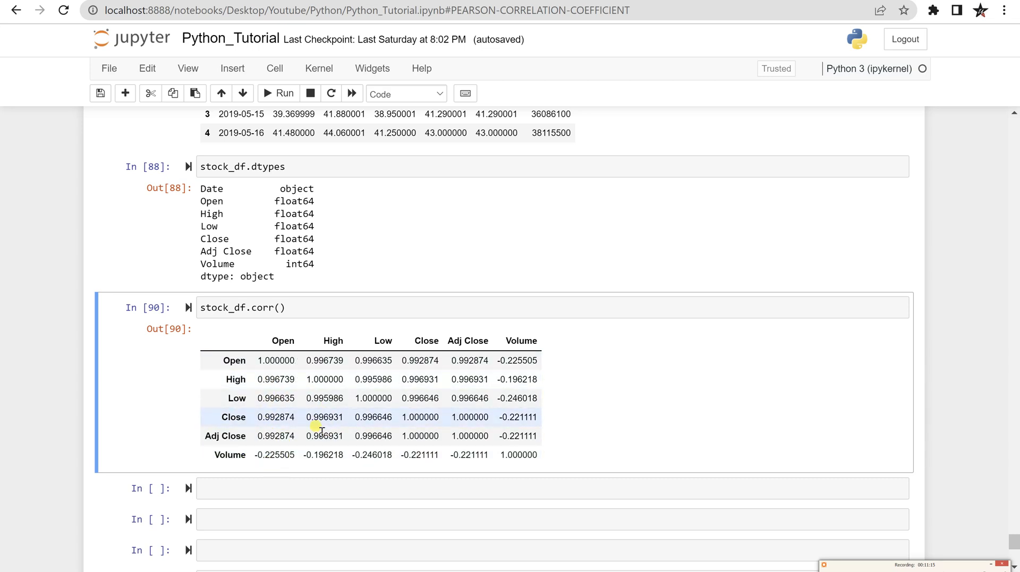
mouse_move(293, 407)
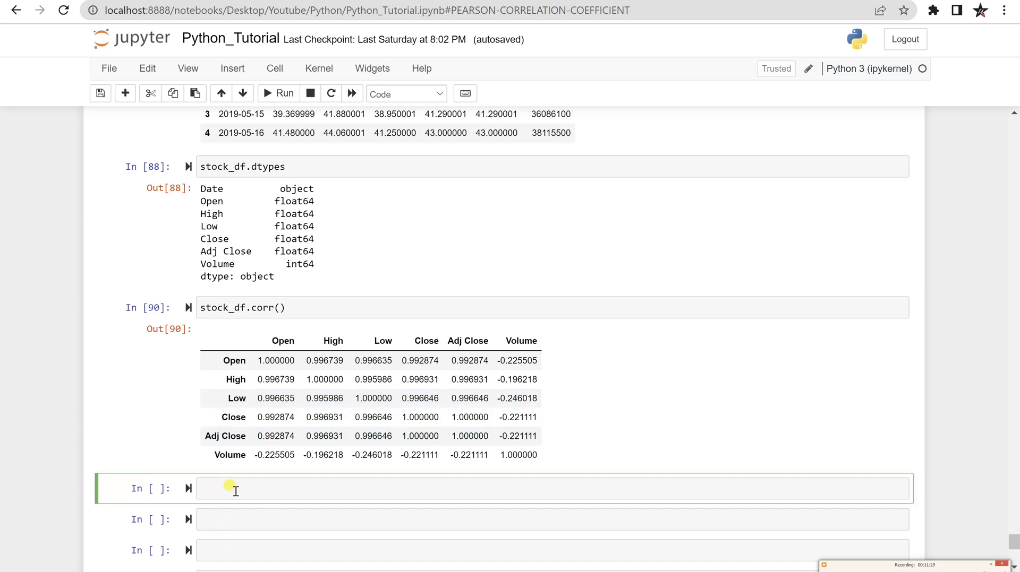
Write stock_df['Low'].corr(stock_df['Open']) in the empty cell to compute the Low–Open correlation.
click(236, 488)
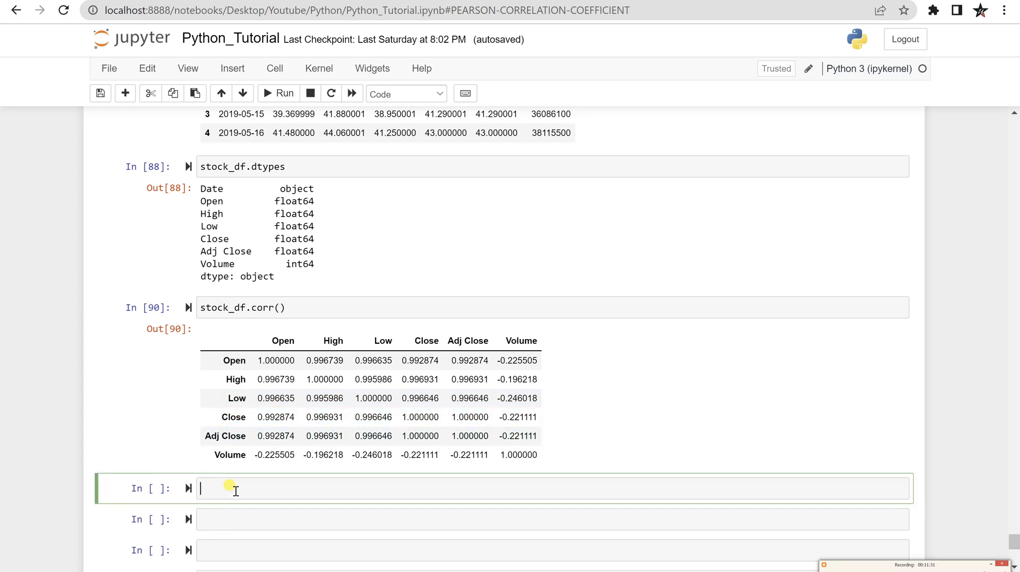
text(stock)
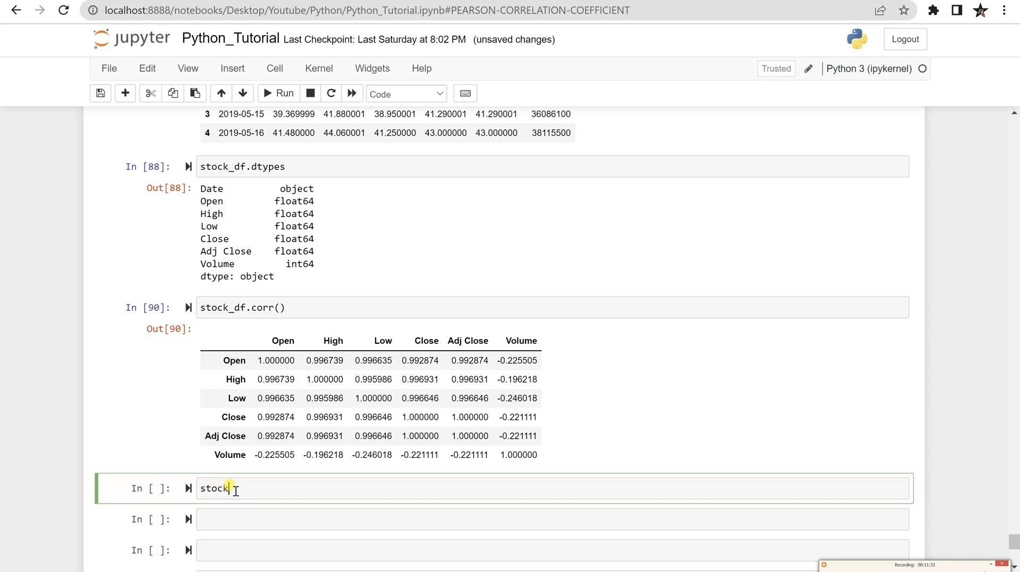
text(_df[])
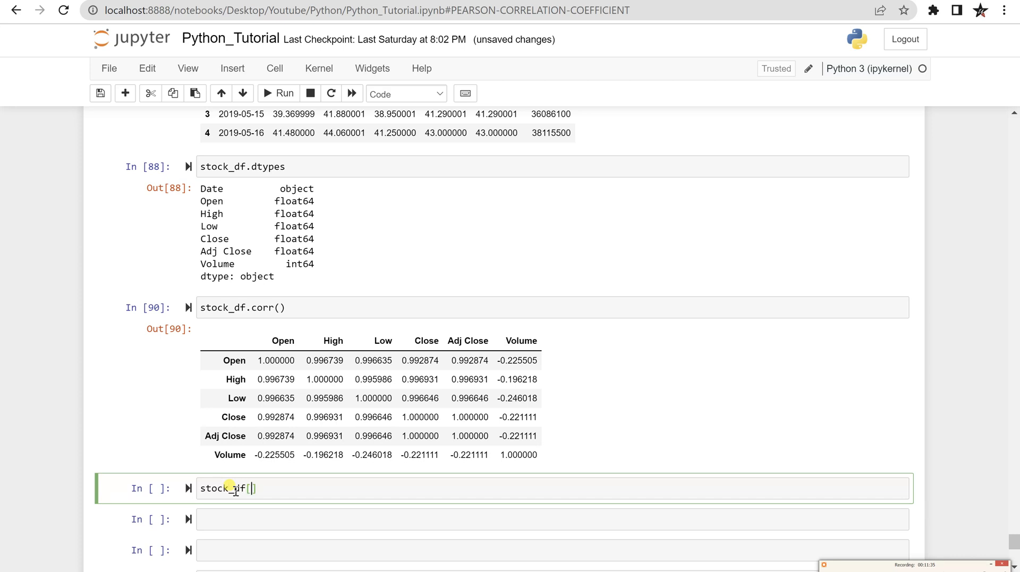
text('Low')
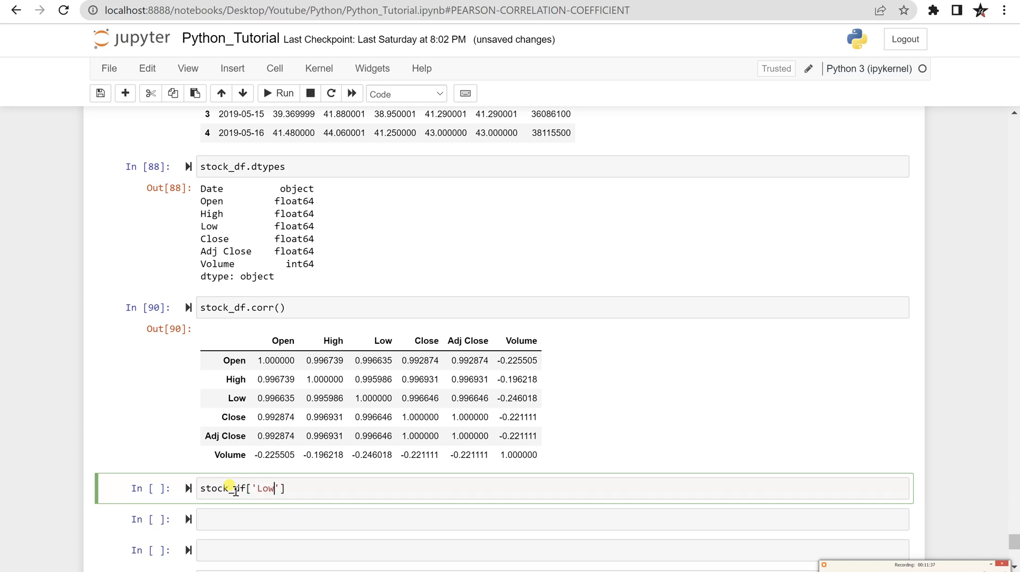
text(.c)
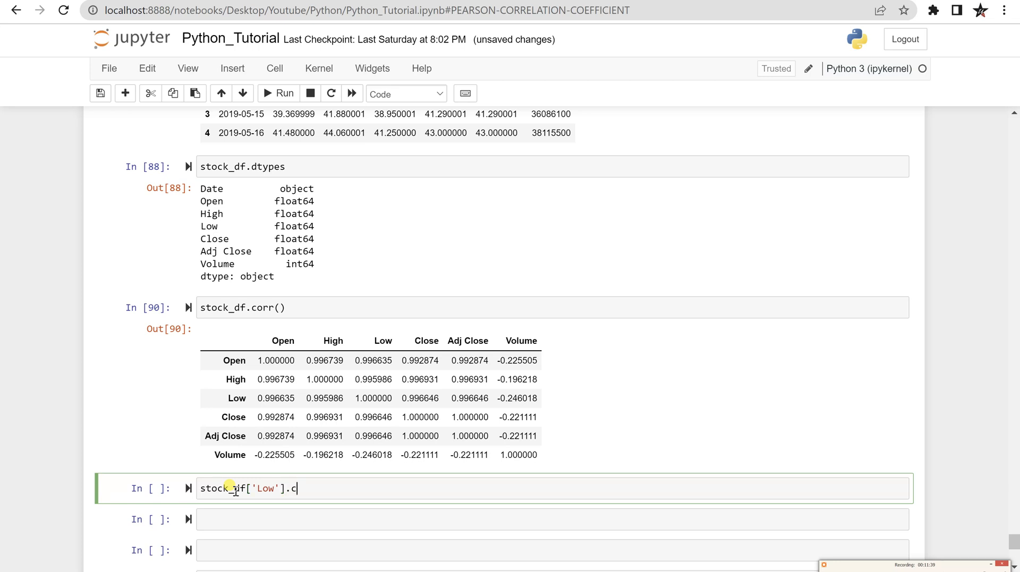
text(orr())
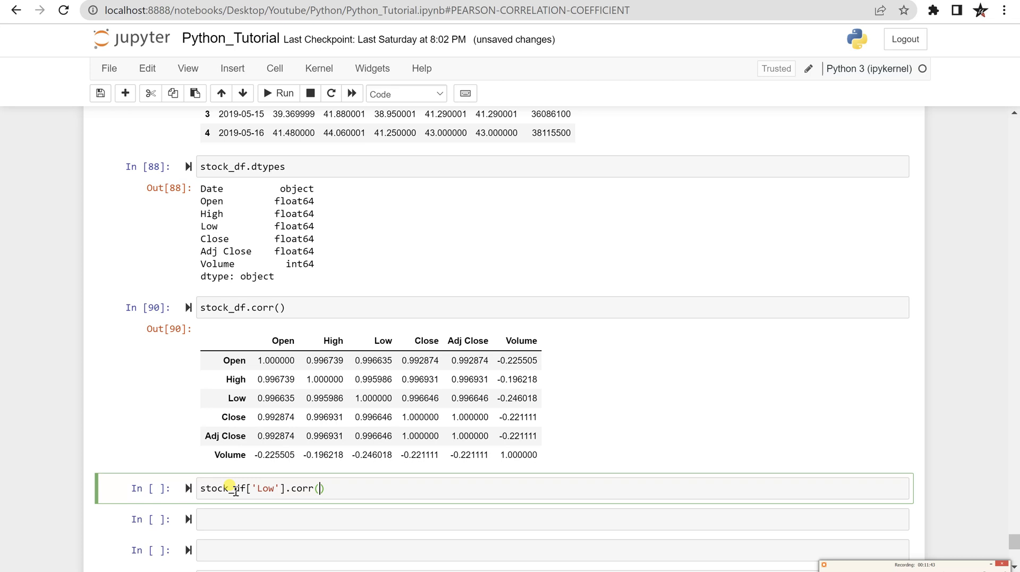
text(stock_)
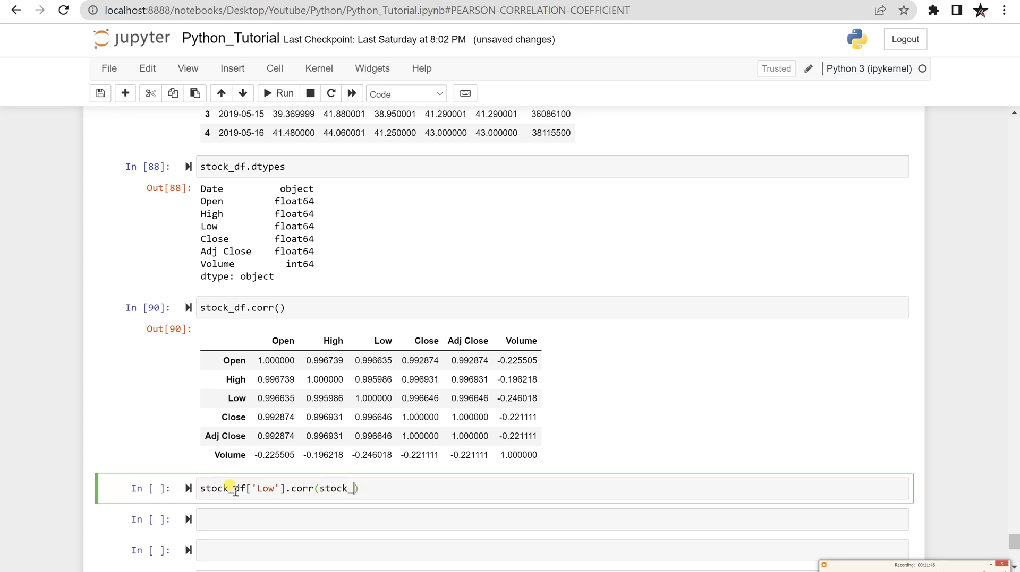
text(df[''])
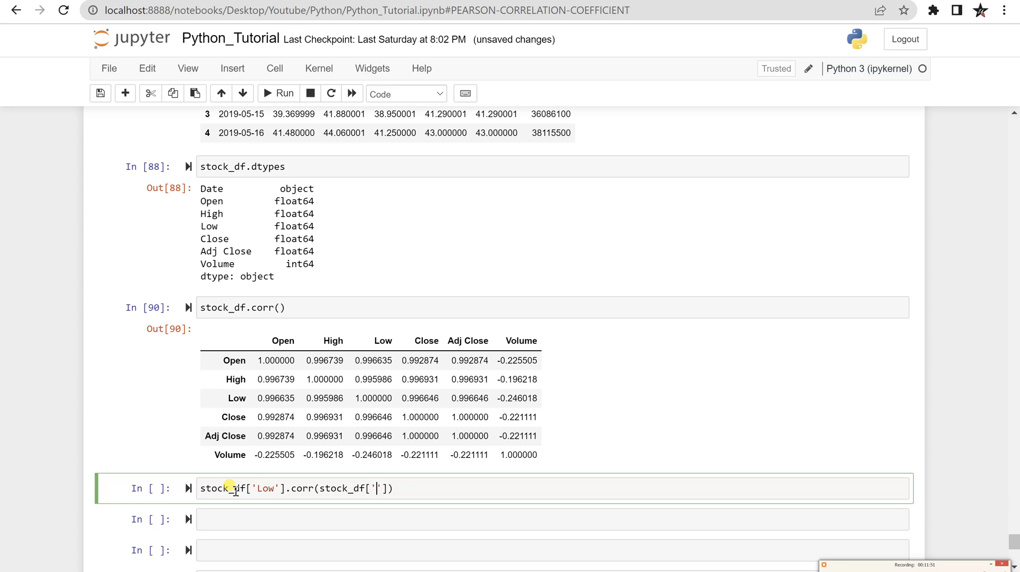
text(Open)
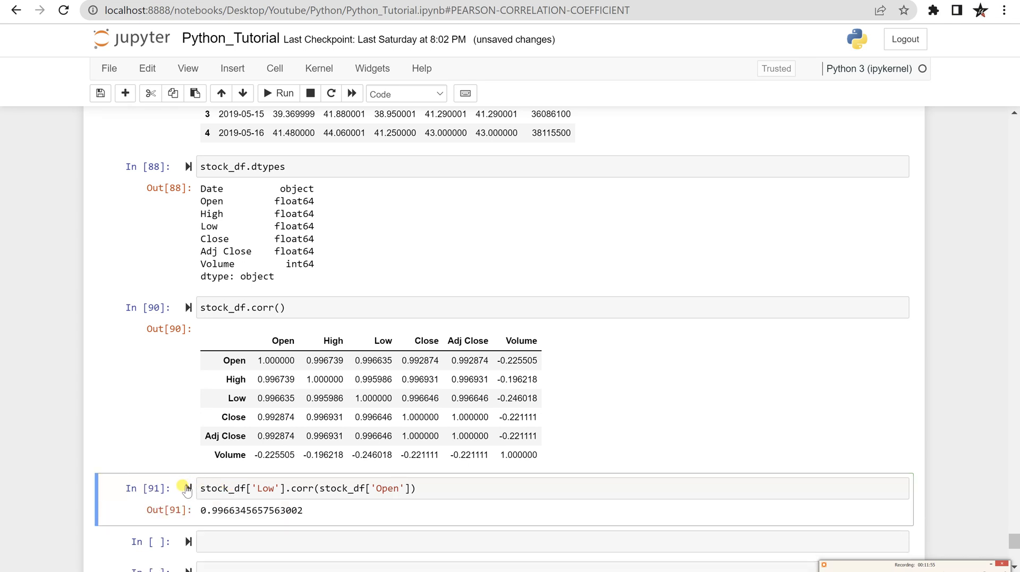
Scroll back up to the Pearson correlation explanation and example scatter plots.
scroll(down, 3)
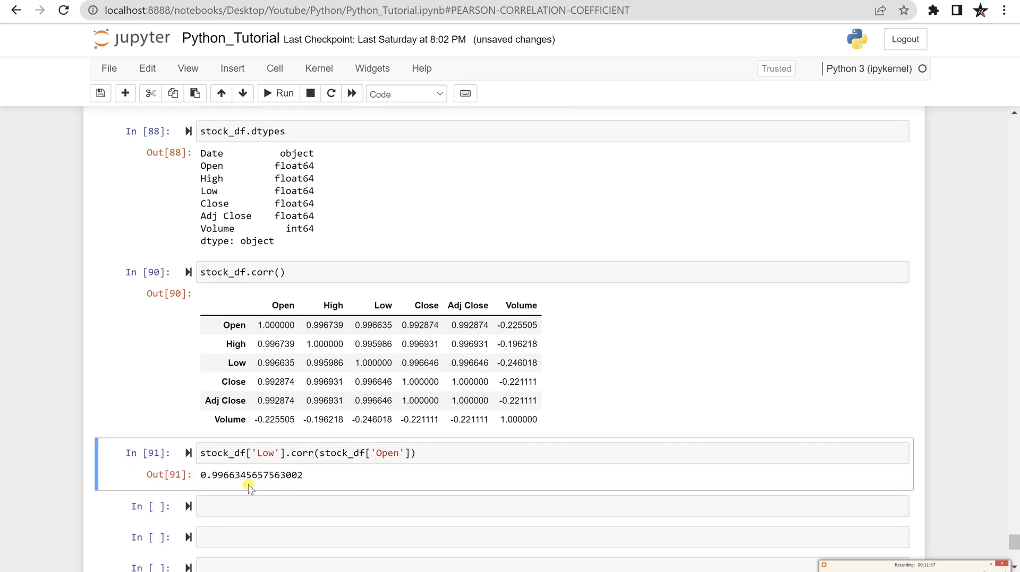
mouse_move(216, 495)
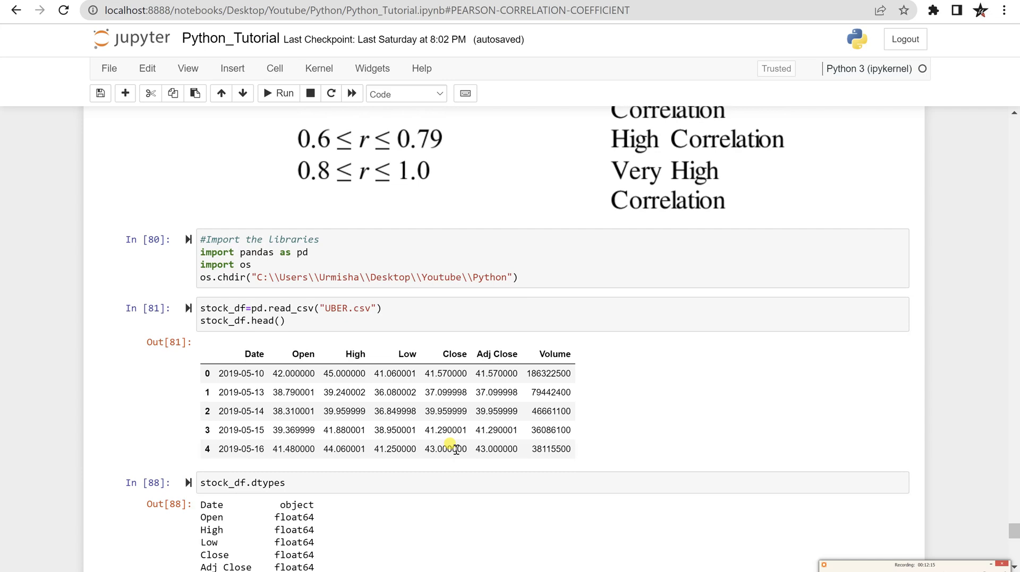
scroll(up, 3)
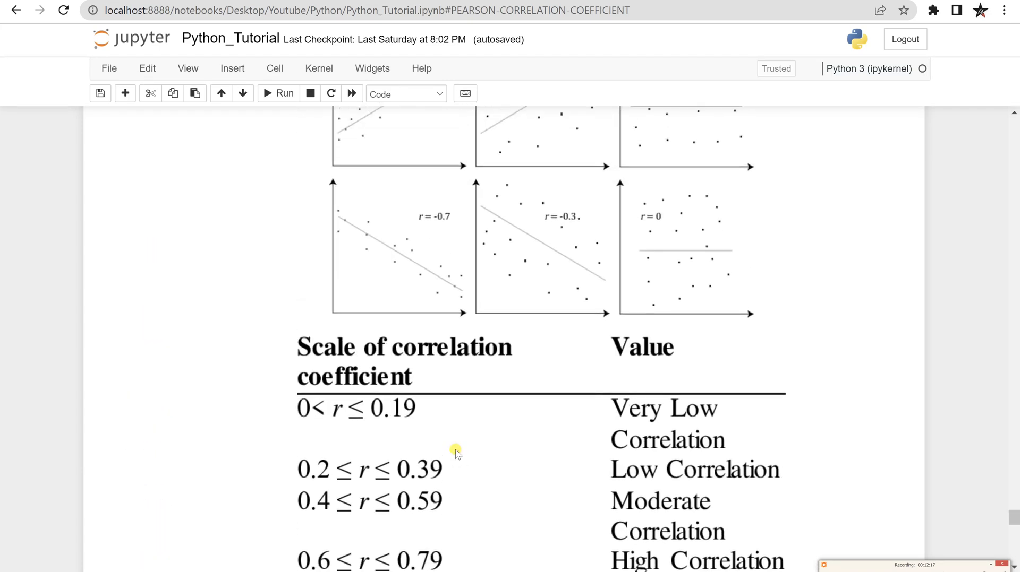
scroll(up, 3)
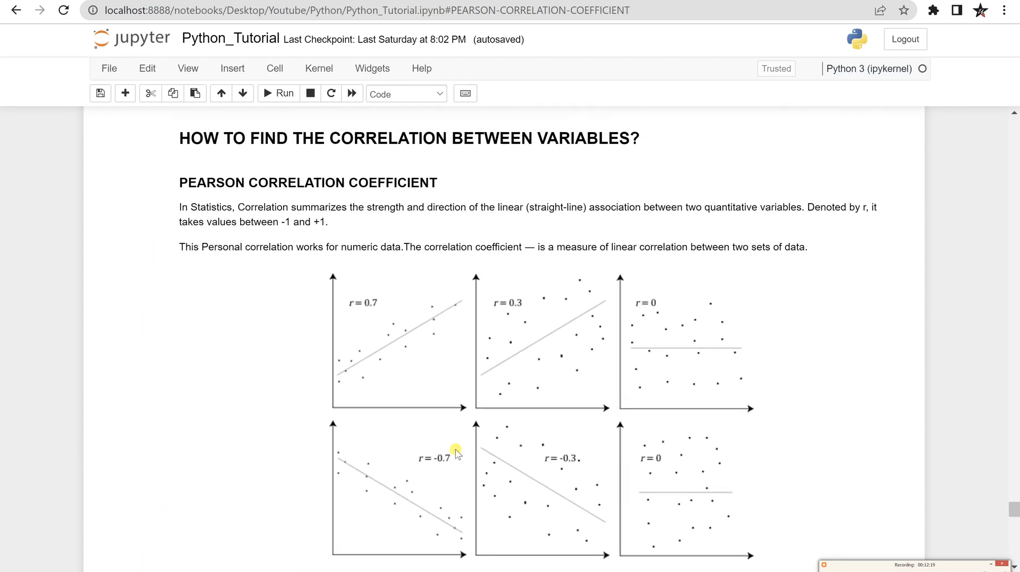